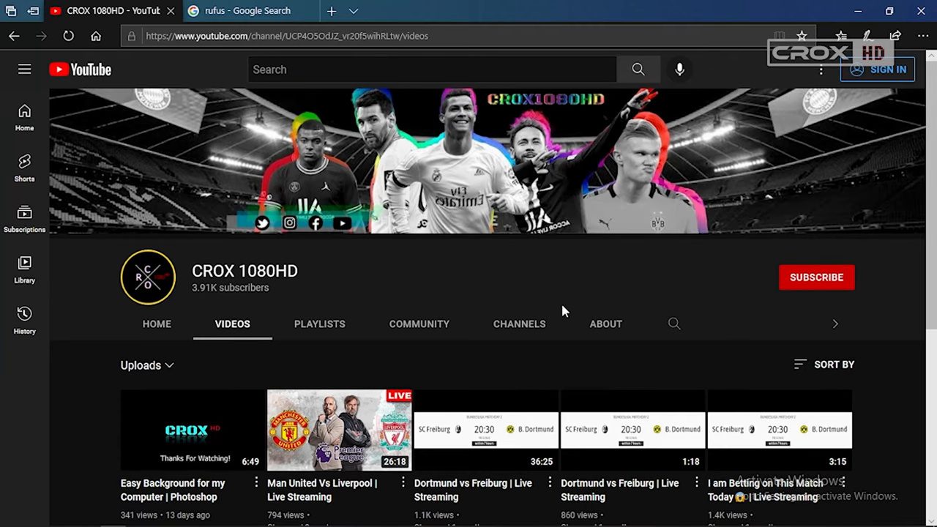
{"action": "mouse_move", "coordinate": [817, 284]}
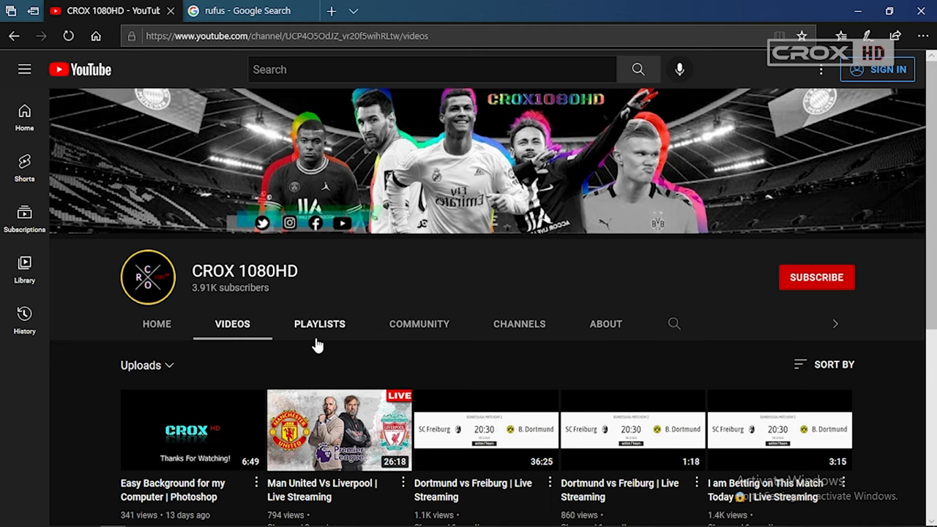
- From the rufus Google search results, open the official rufus.ie website
{"action": "scroll", "scroll_direction": "down", "scroll_amount": 3}
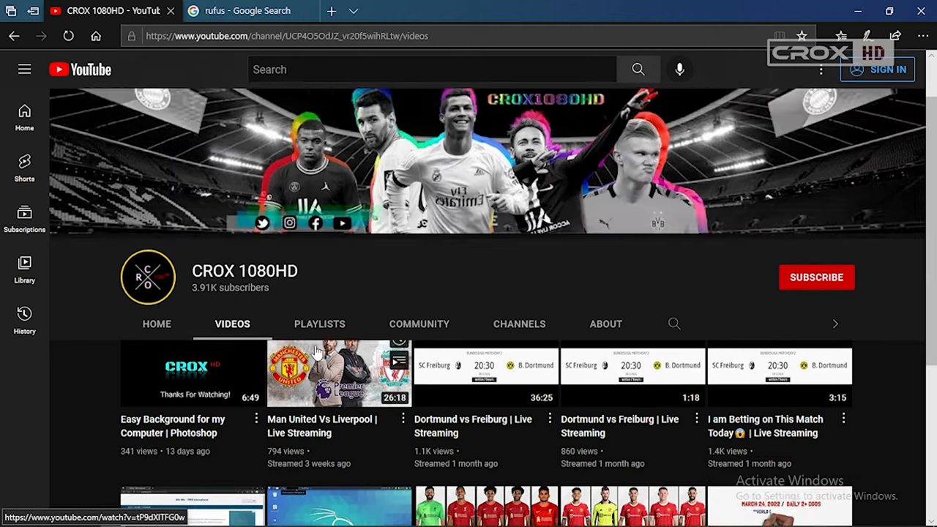
{"action": "scroll", "scroll_direction": "down", "scroll_amount": 3}
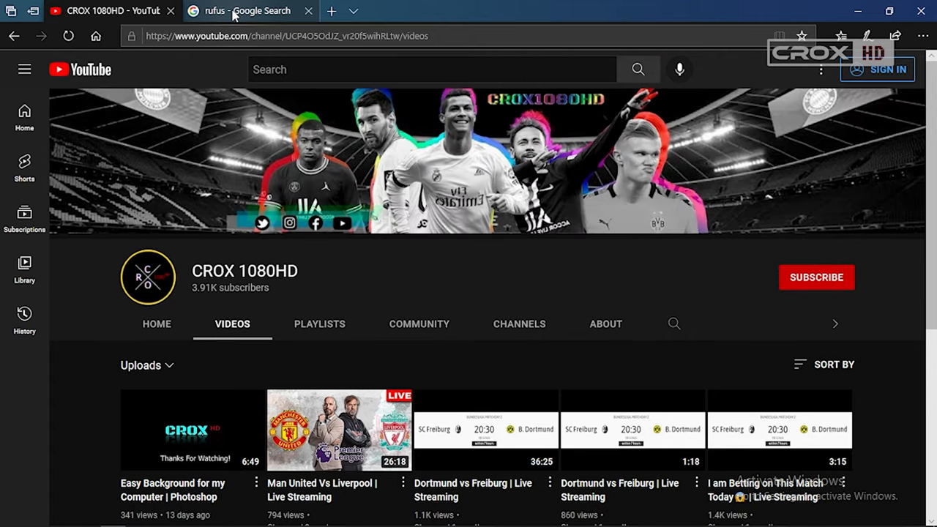
{"action": "left_click", "coordinate": [249, 10]}
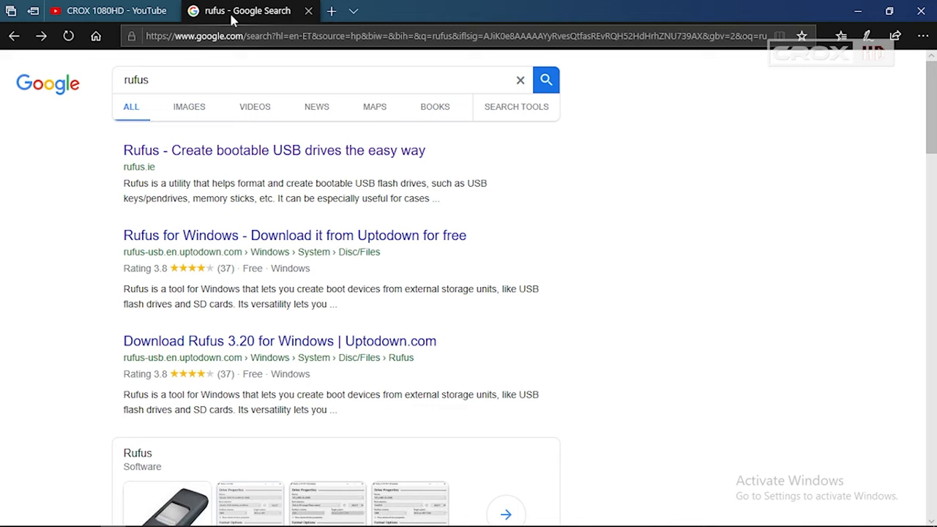
{"action": "left_click", "coordinate": [160, 79]}
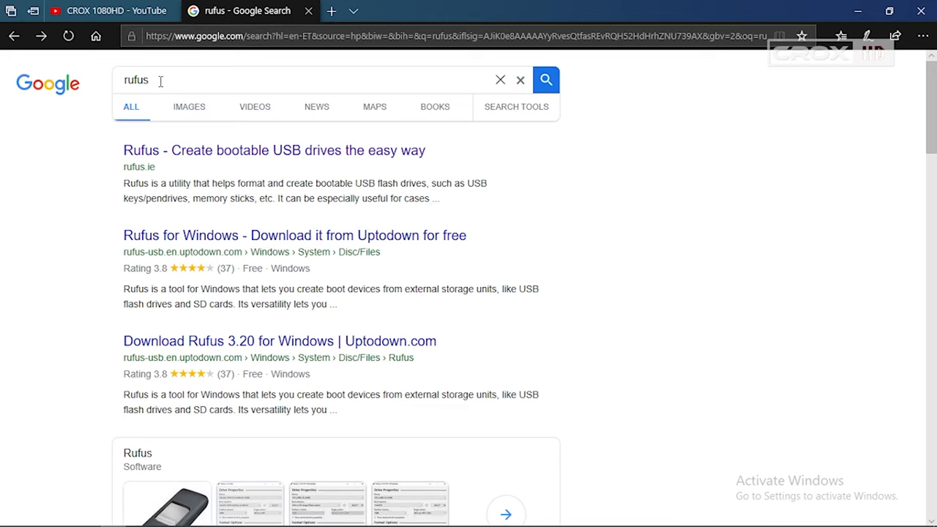
{"action": "mouse_move", "coordinate": [188, 156]}
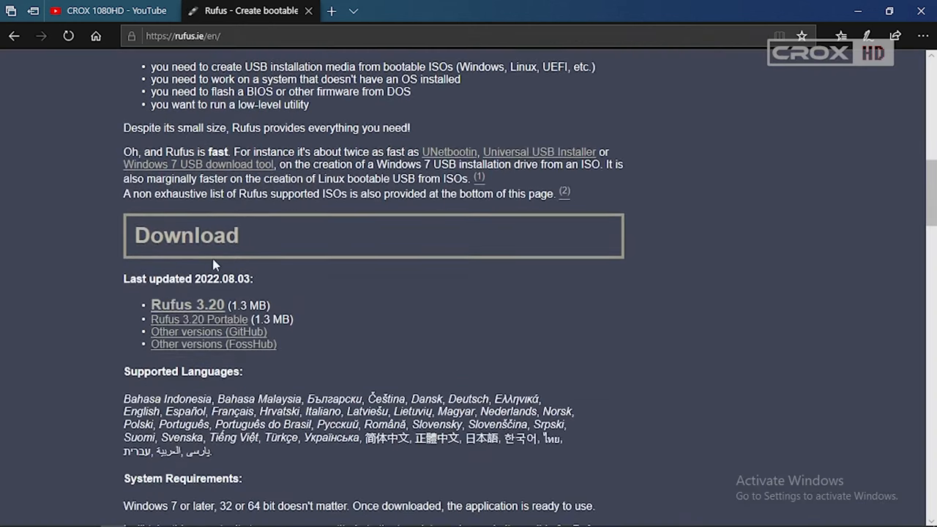
{"action": "double_click", "coordinate": [146, 234]}
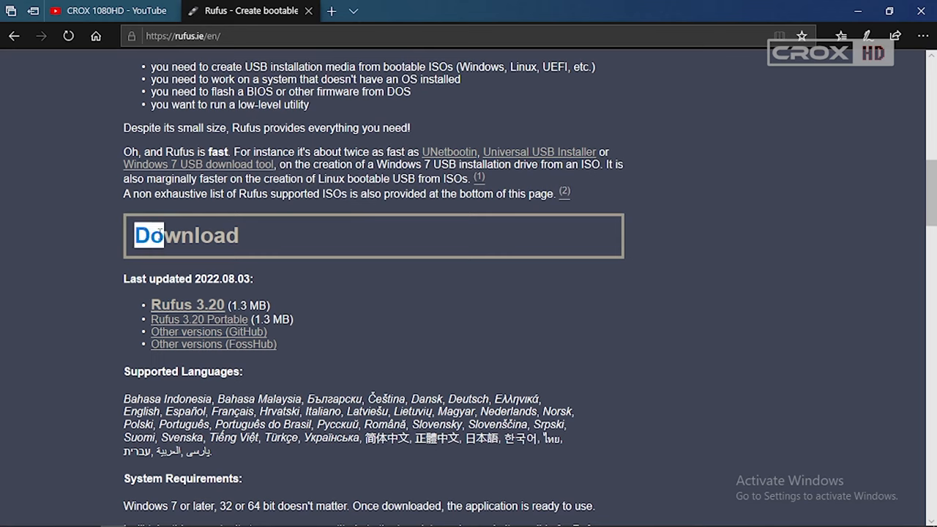
{"action": "mouse_move", "coordinate": [182, 312]}
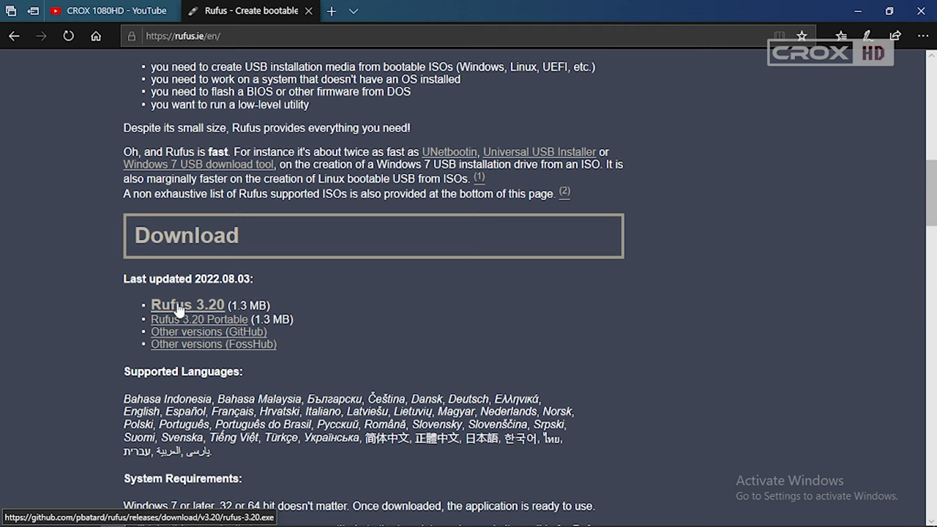
- Download and save the Rufus 3.20 installer, then search for kali
{"action": "left_click", "coordinate": [179, 304]}
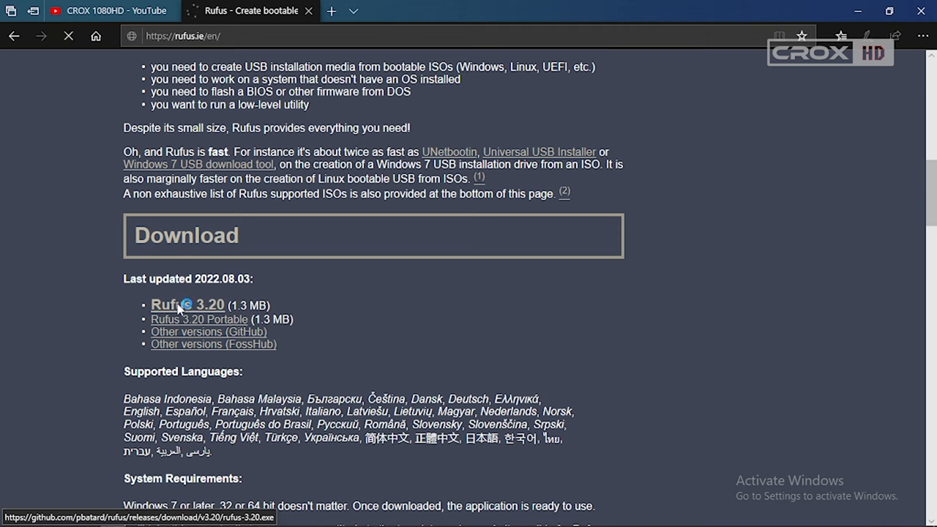
{"action": "left_click", "coordinate": [187, 304]}
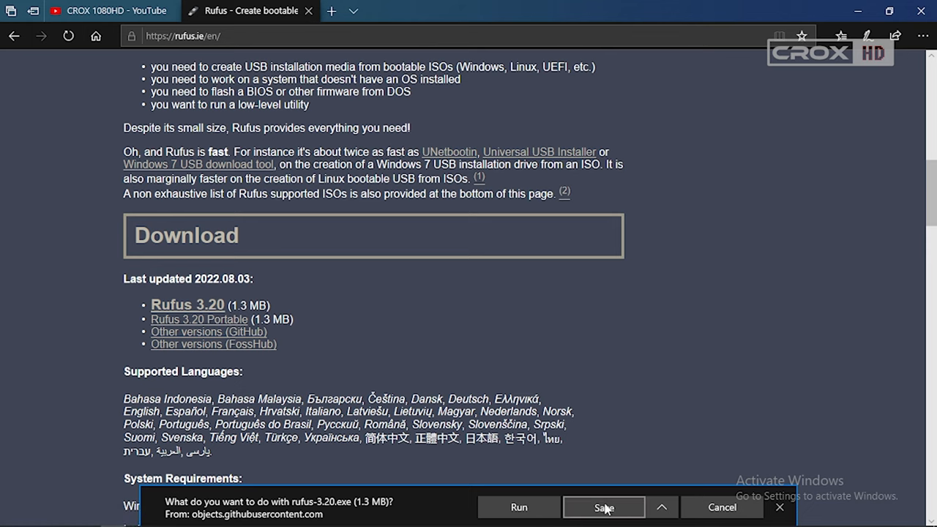
{"action": "left_click", "coordinate": [604, 507]}
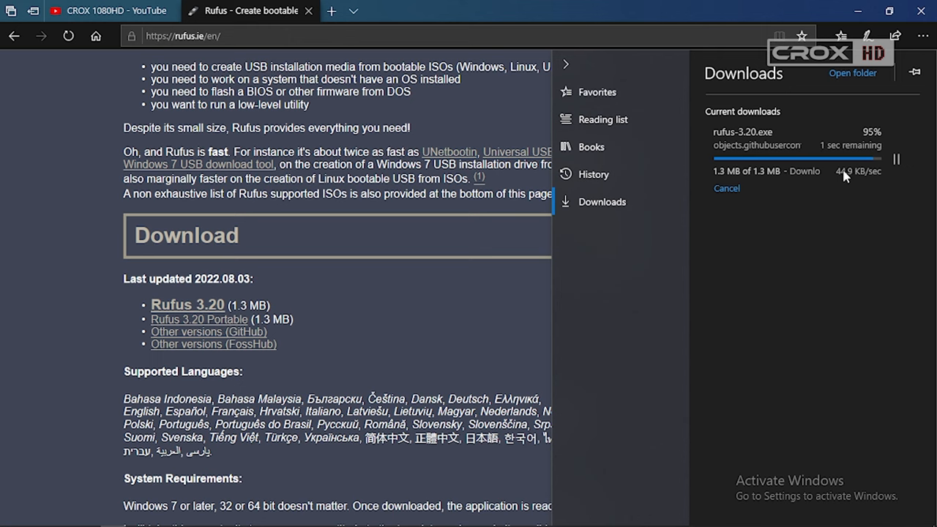
{"action": "type", "text": "kali.org/get-kali/"}
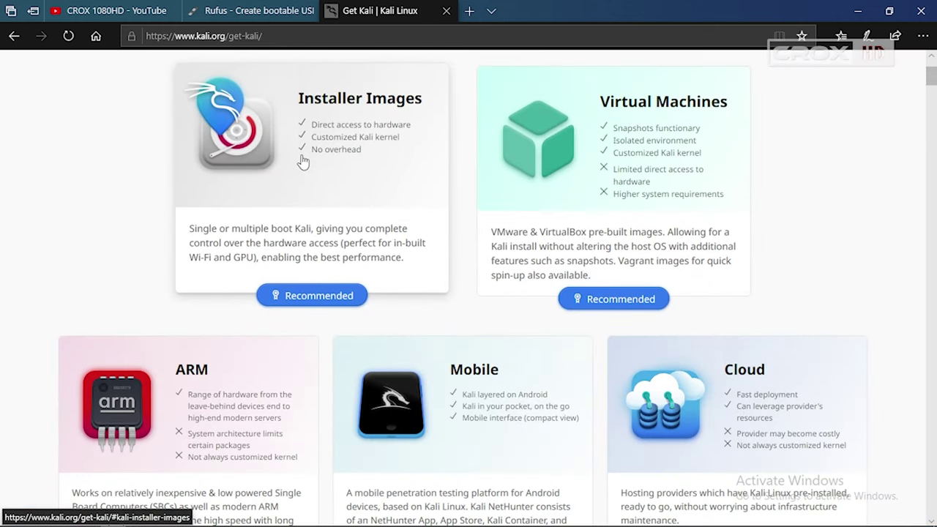
- Open Installer Images on kali.org and scroll to the Kali Linux 2022.3 64-bit installer card
{"action": "scroll", "scroll_direction": "down", "scroll_amount": 3}
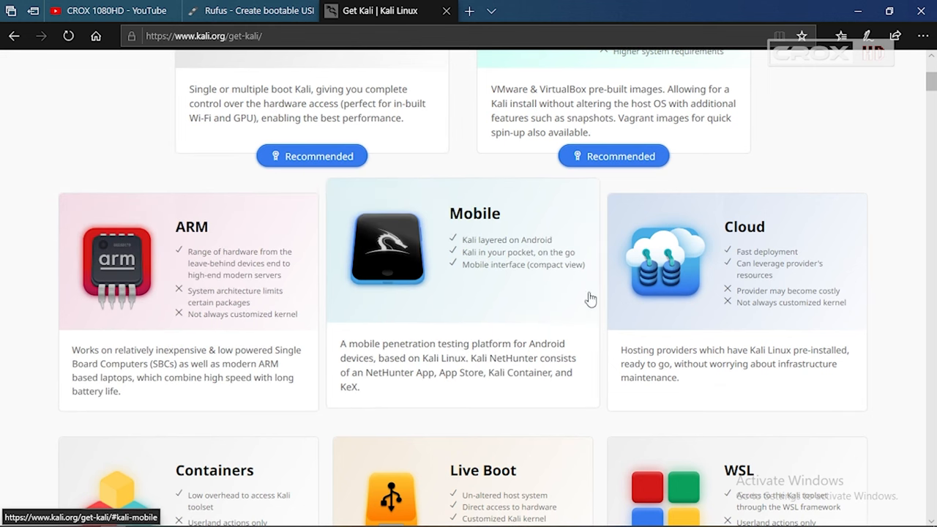
{"action": "scroll", "scroll_direction": "down", "scroll_amount": 3}
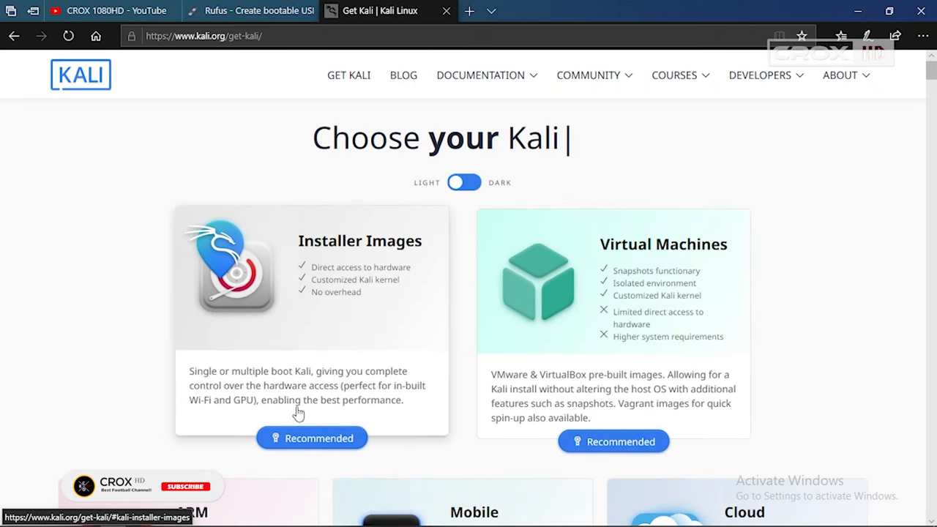
{"action": "left_click", "coordinate": [311, 438]}
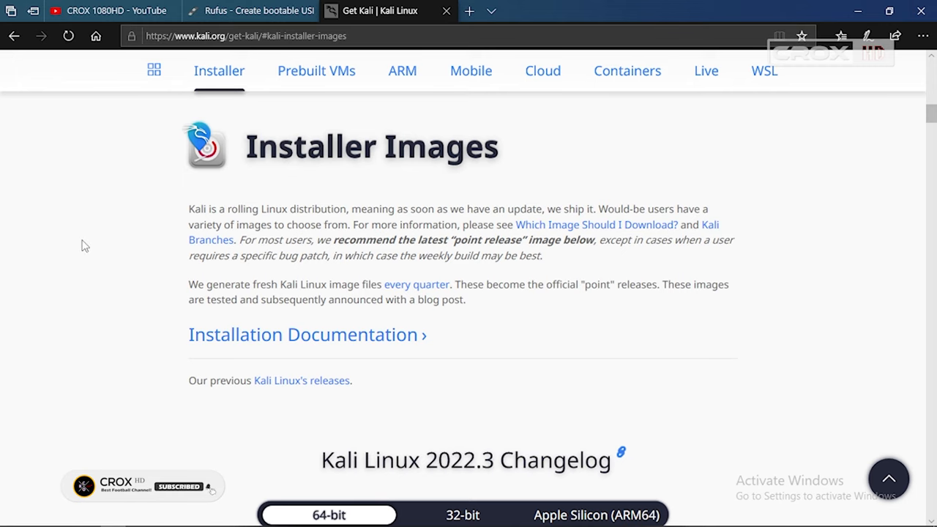
{"action": "scroll", "scroll_direction": "down", "scroll_amount": 3}
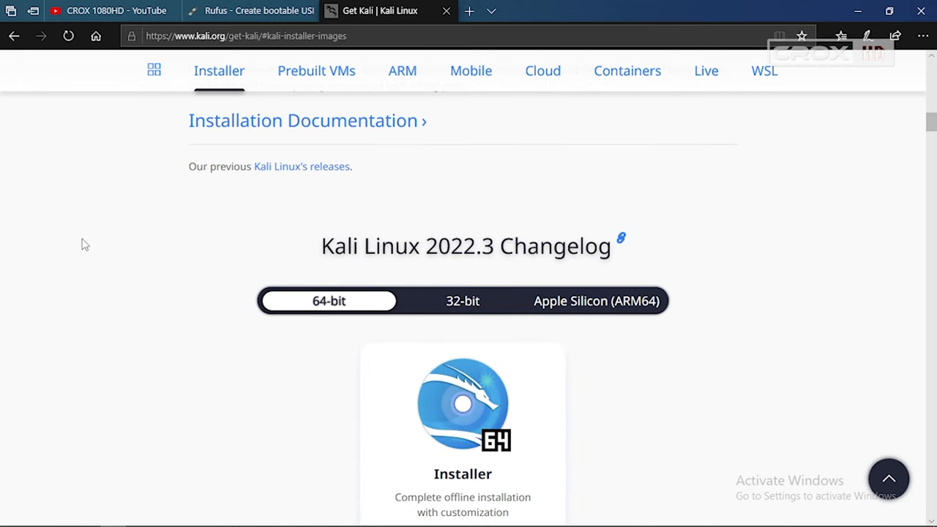
{"action": "scroll", "scroll_direction": "down", "scroll_amount": 3}
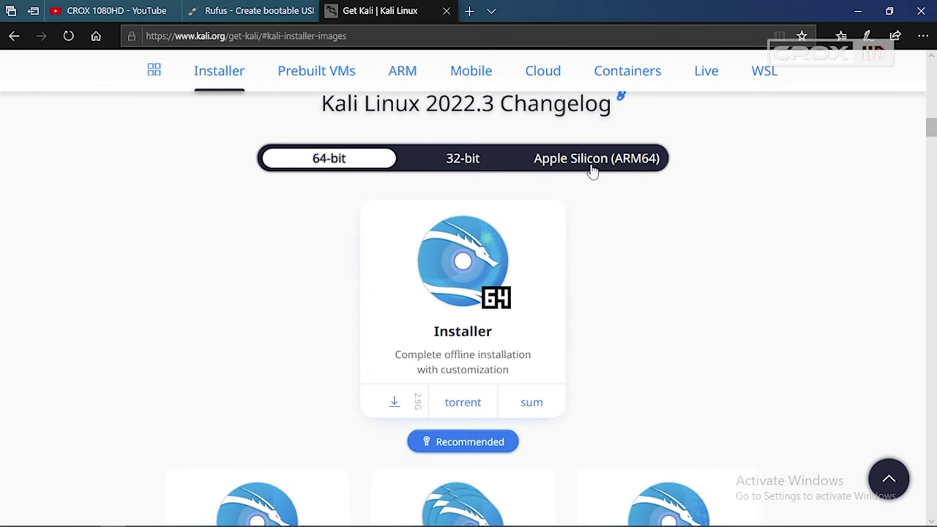
{"action": "mouse_move", "coordinate": [617, 252]}
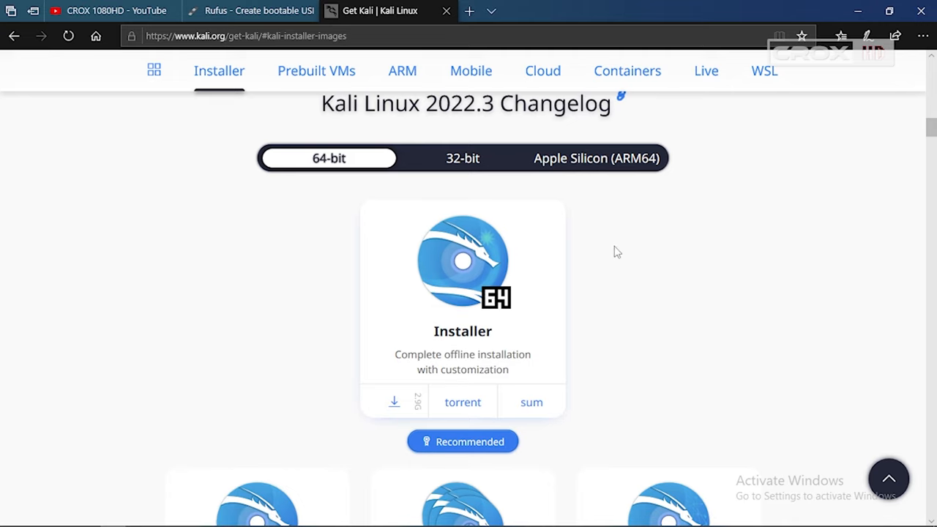
{"action": "mouse_move", "coordinate": [372, 164]}
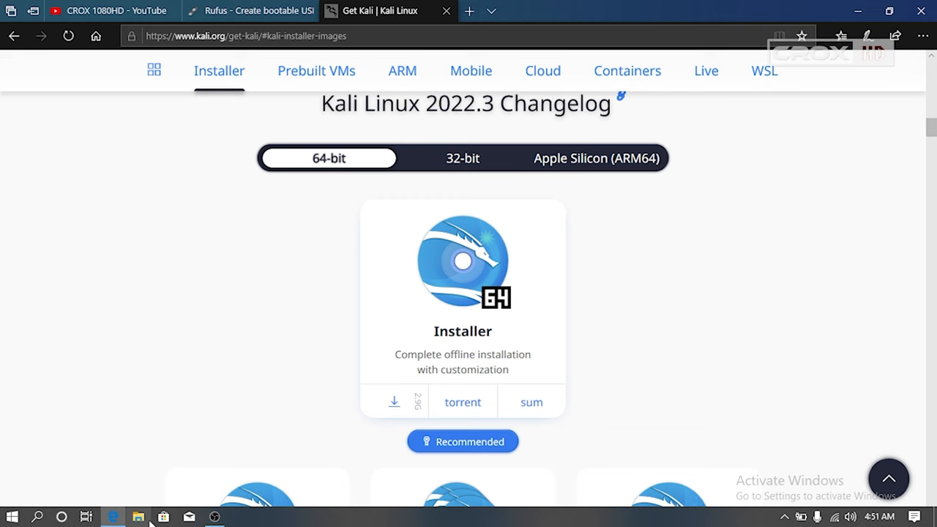
{"action": "mouse_move", "coordinate": [142, 519]}
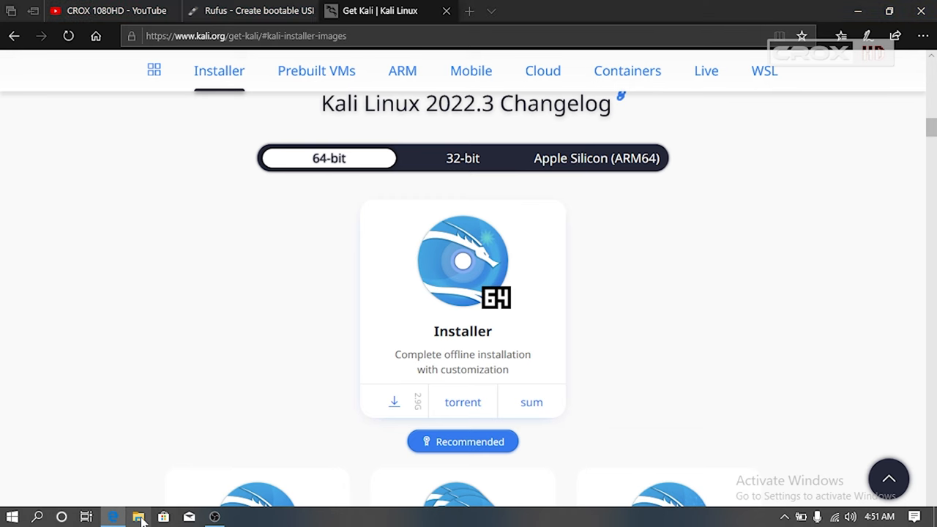
- Open This PC's Properties in File Explorer to see the System type (64-bit Windows 10 Pro)
{"action": "left_click", "coordinate": [138, 517]}
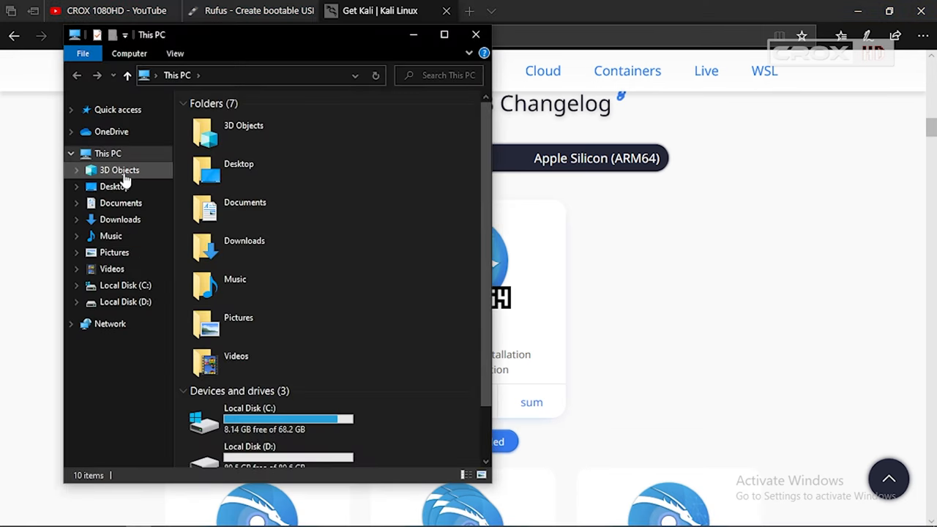
{"action": "right_click", "coordinate": [108, 153]}
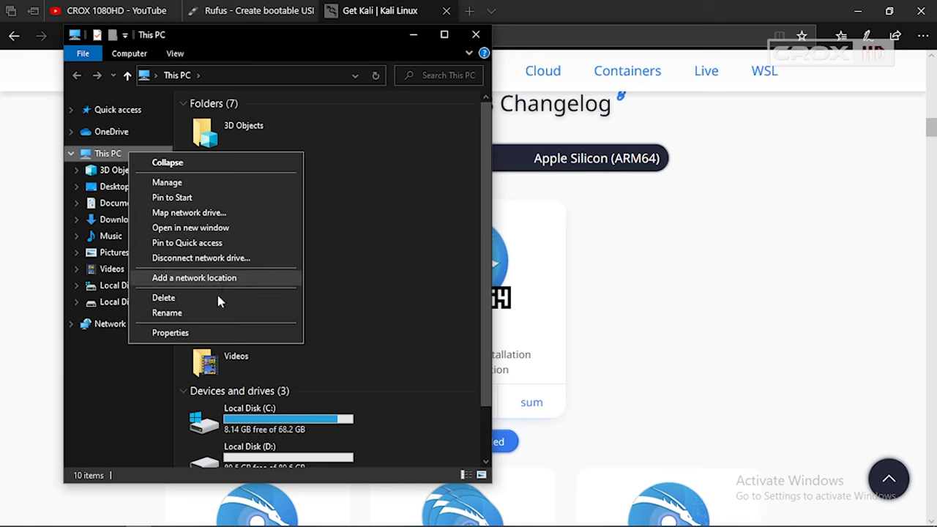
{"action": "left_click", "coordinate": [169, 339]}
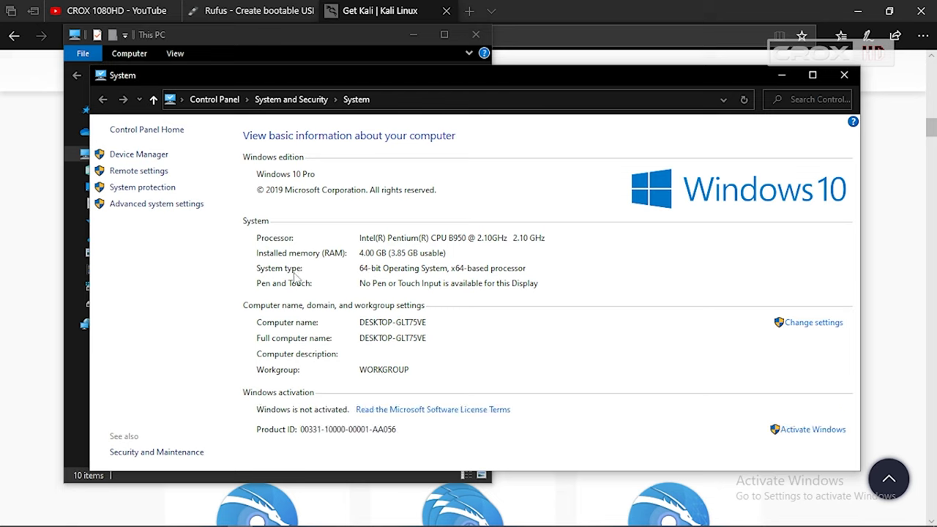
{"action": "mouse_move", "coordinate": [367, 275]}
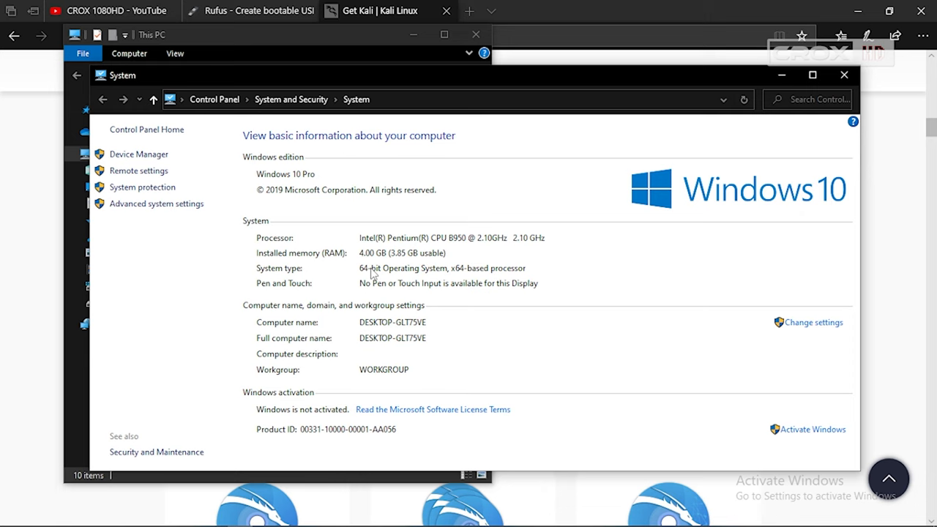
{"action": "mouse_move", "coordinate": [466, 290]}
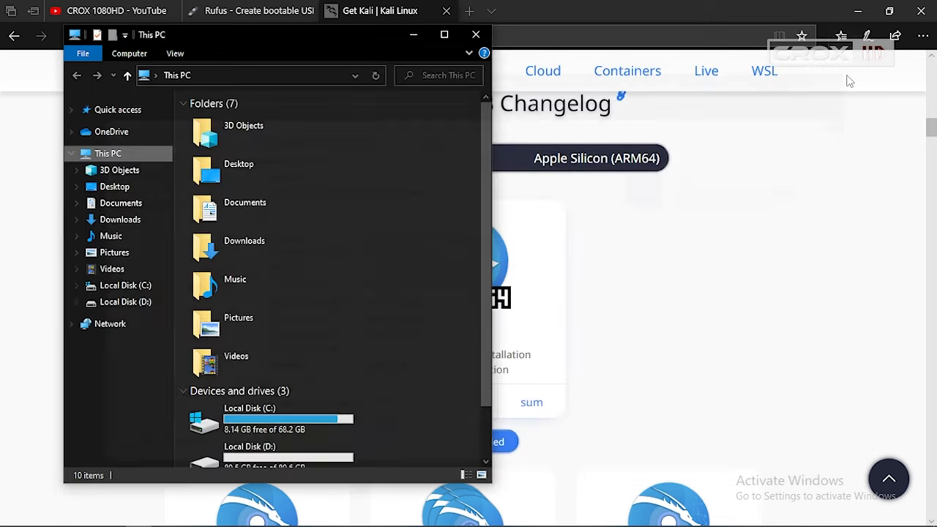
- Back on the Kali download page, compare the 32-bit installer images then switch to the 64-bit ones
{"action": "left_click", "coordinate": [474, 35]}
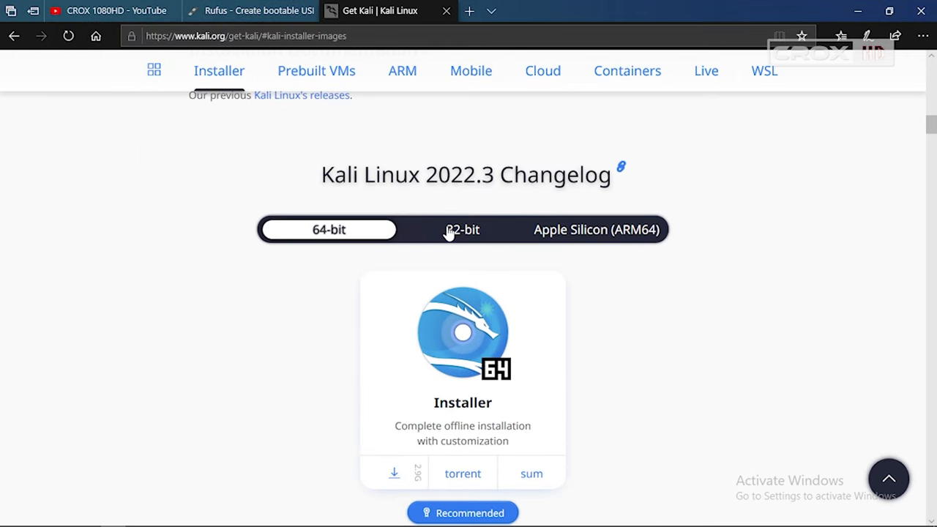
{"action": "left_click", "coordinate": [463, 228]}
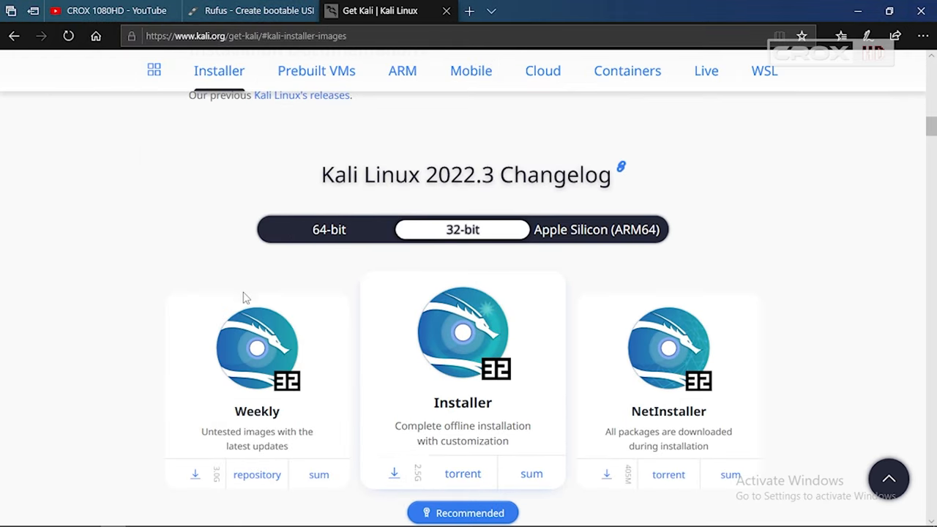
{"action": "scroll", "scroll_direction": "down", "scroll_amount": 3}
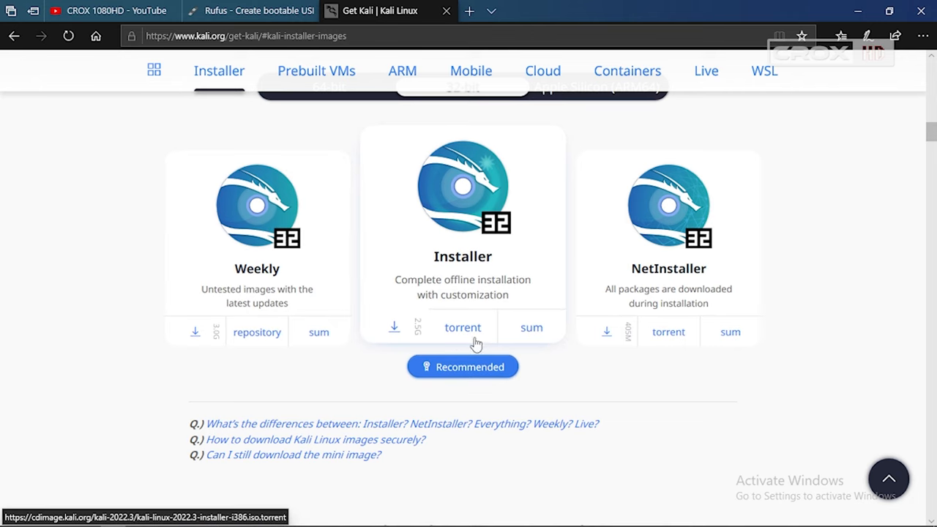
{"action": "mouse_move", "coordinate": [394, 329]}
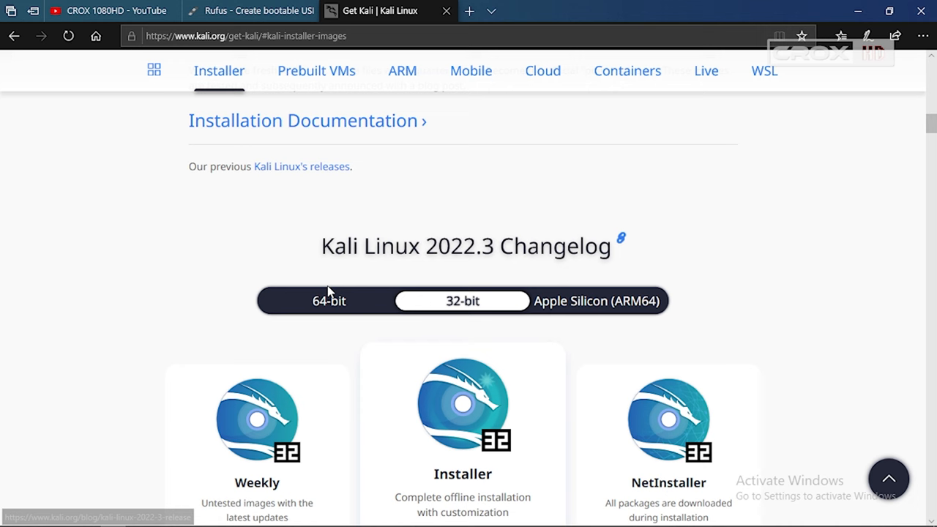
{"action": "left_click", "coordinate": [328, 302]}
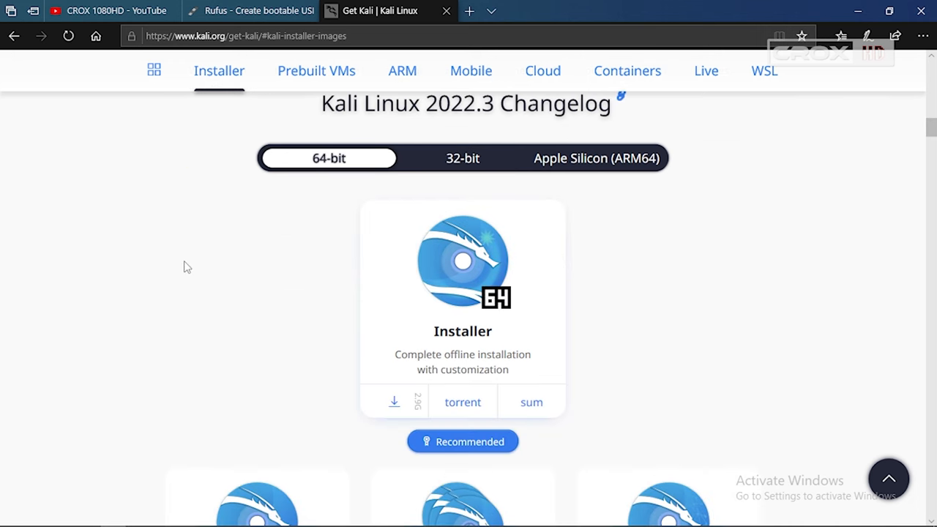
{"action": "scroll", "scroll_direction": "down", "scroll_amount": 3}
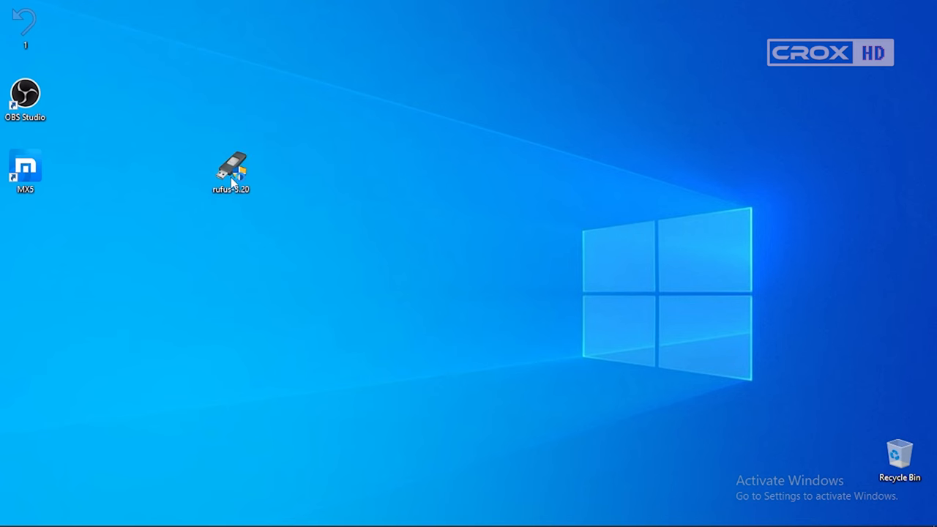
- Launch Rufus from the desktop shortcut, answering No to online update checks
{"action": "double_click", "coordinate": [232, 173]}
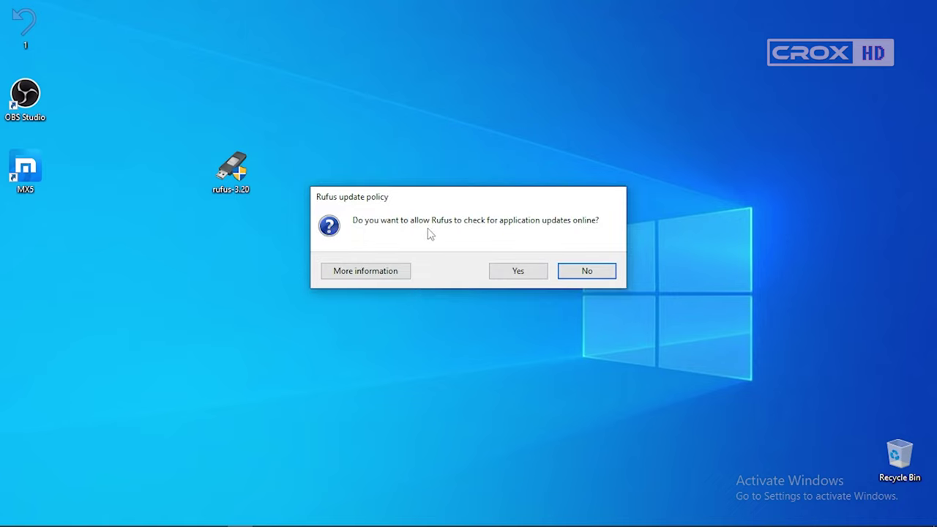
{"action": "mouse_move", "coordinate": [604, 226]}
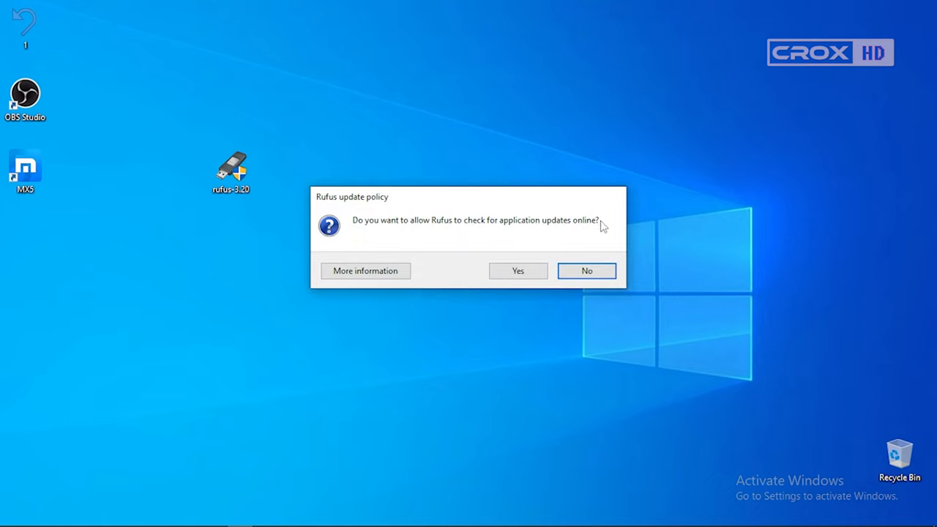
{"action": "left_click", "coordinate": [586, 270]}
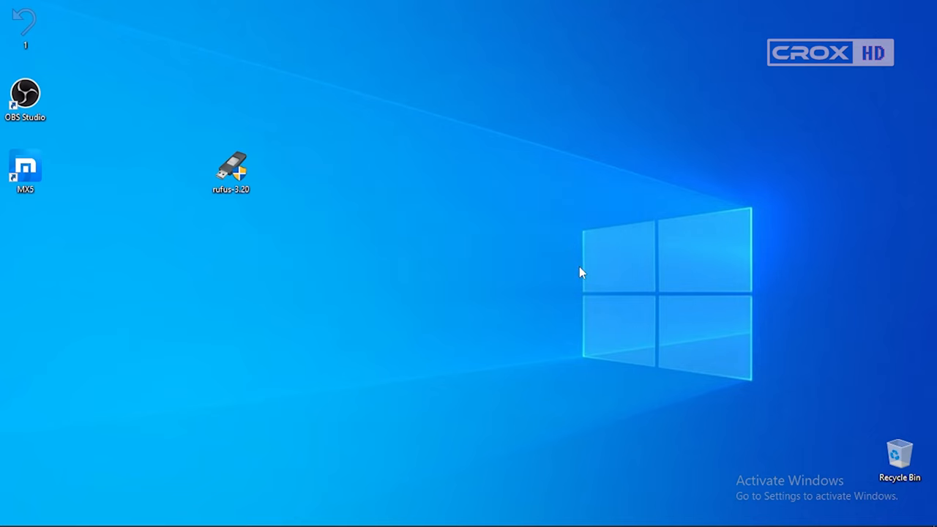
{"action": "double_click", "coordinate": [232, 166]}
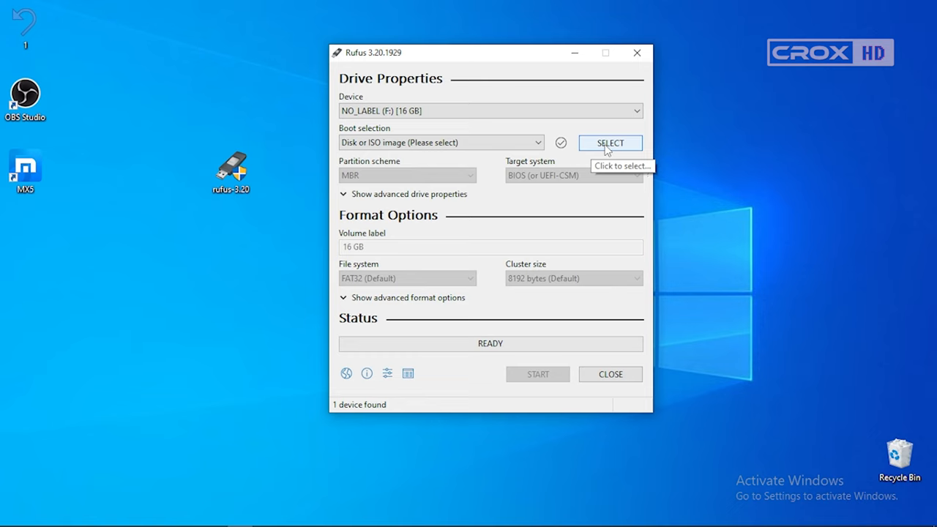
- Select kali-linux-2022.3-installer-amd64_2.iso from Downloads as the boot image
{"action": "left_click", "coordinate": [609, 143]}
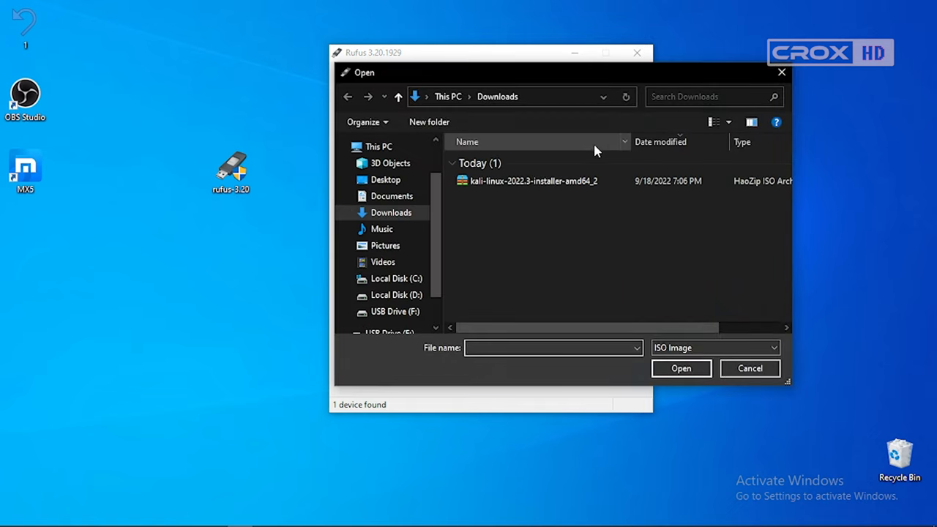
{"action": "mouse_move", "coordinate": [546, 182]}
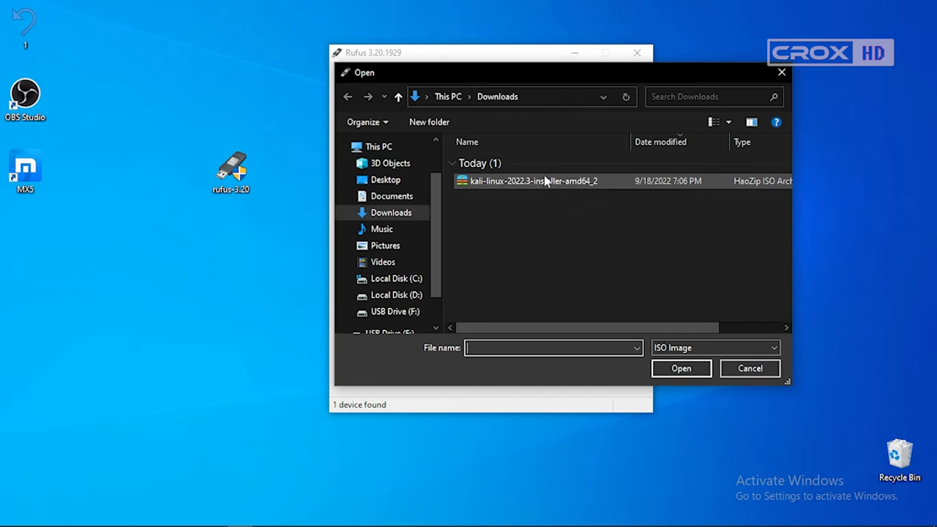
{"action": "left_click", "coordinate": [526, 181]}
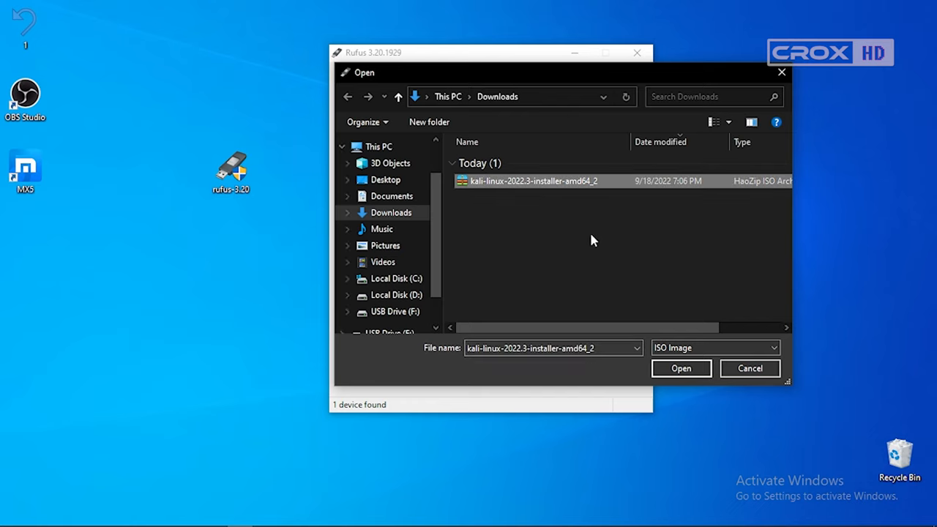
{"action": "left_click", "coordinate": [681, 369]}
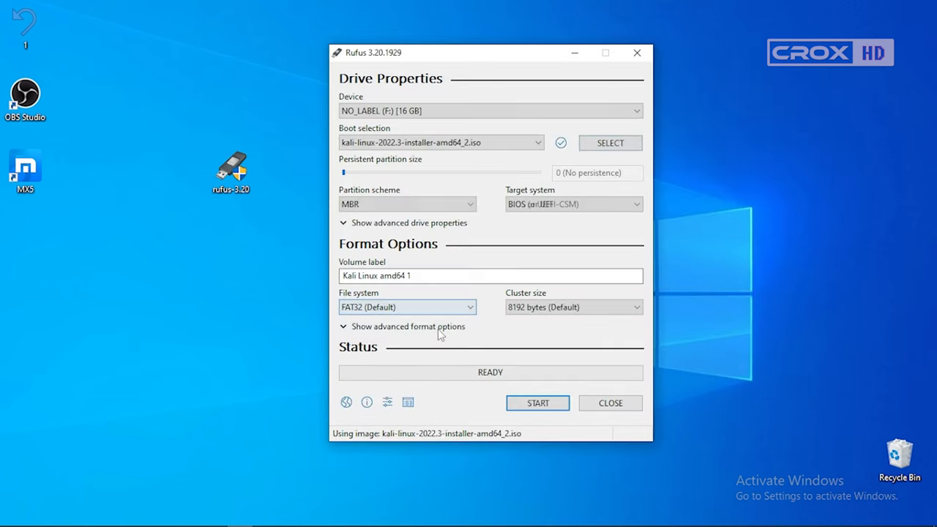
{"action": "left_click", "coordinate": [574, 205]}
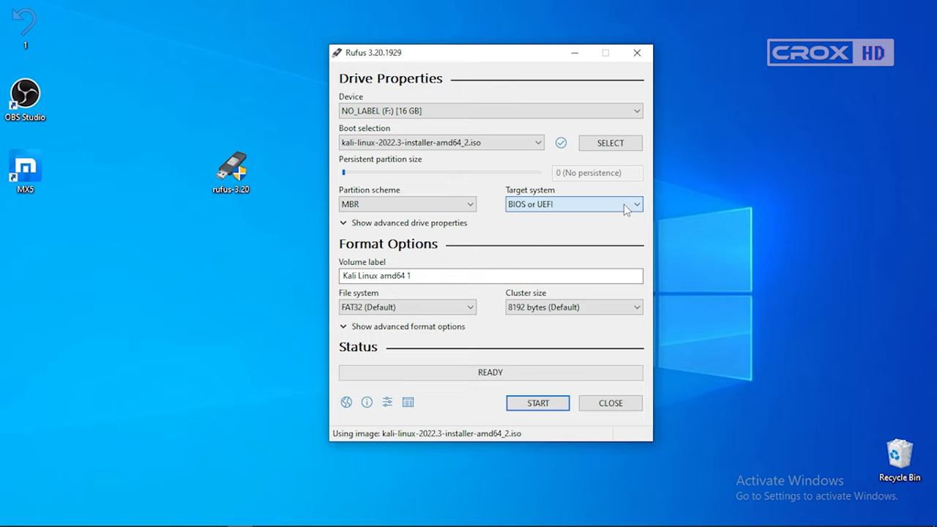
{"action": "left_click", "coordinate": [407, 203]}
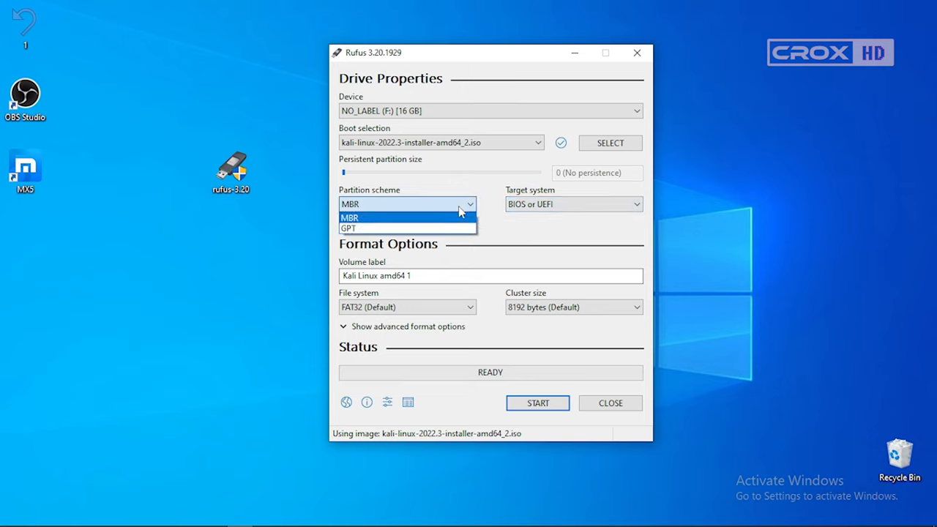
{"action": "left_click", "coordinate": [347, 217]}
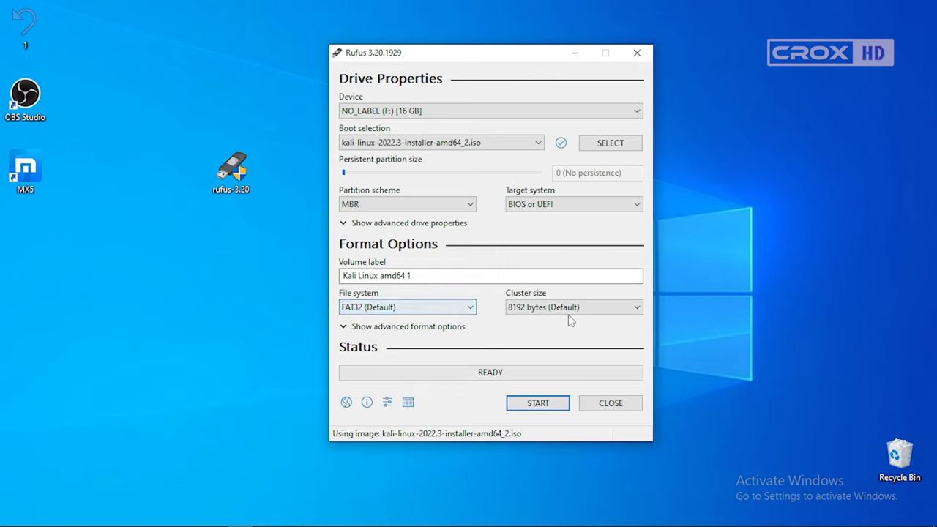
{"action": "left_click", "coordinate": [572, 308]}
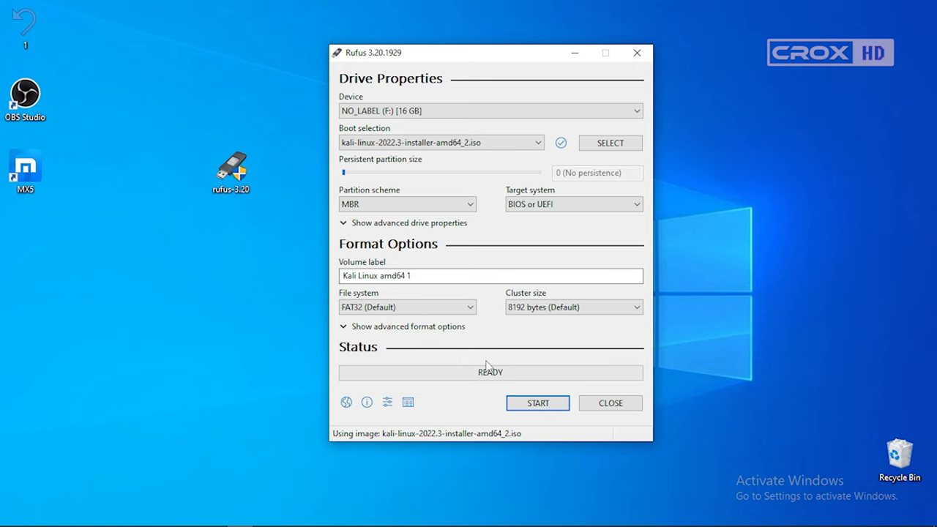
{"action": "left_click", "coordinate": [537, 403]}
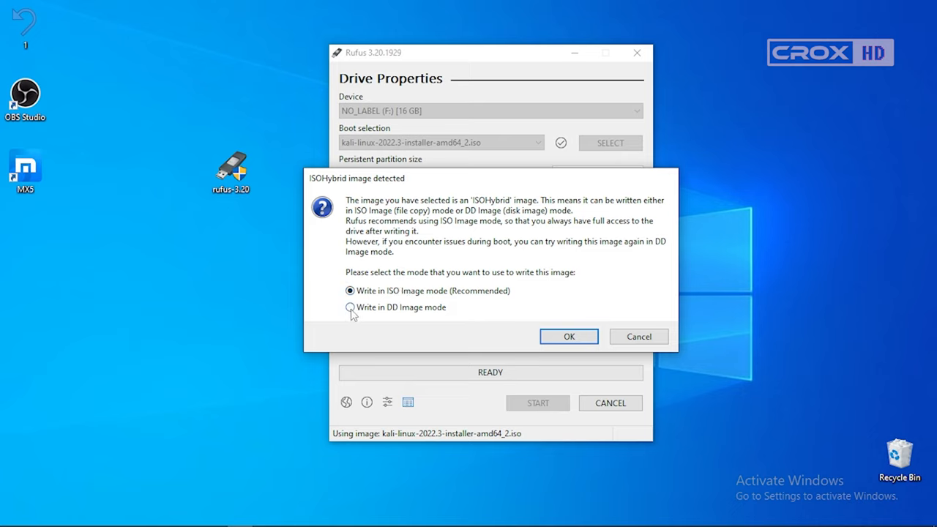
- Write the ISO in DD Image mode, accept erasing the 16 GB USB drive, and close Rufus when Ready
{"action": "left_click", "coordinate": [349, 307]}
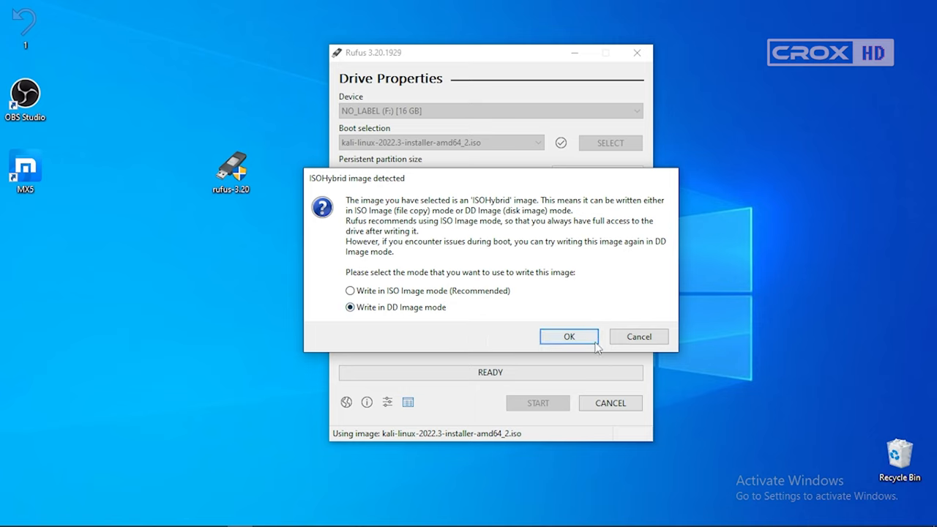
{"action": "left_click", "coordinate": [568, 335]}
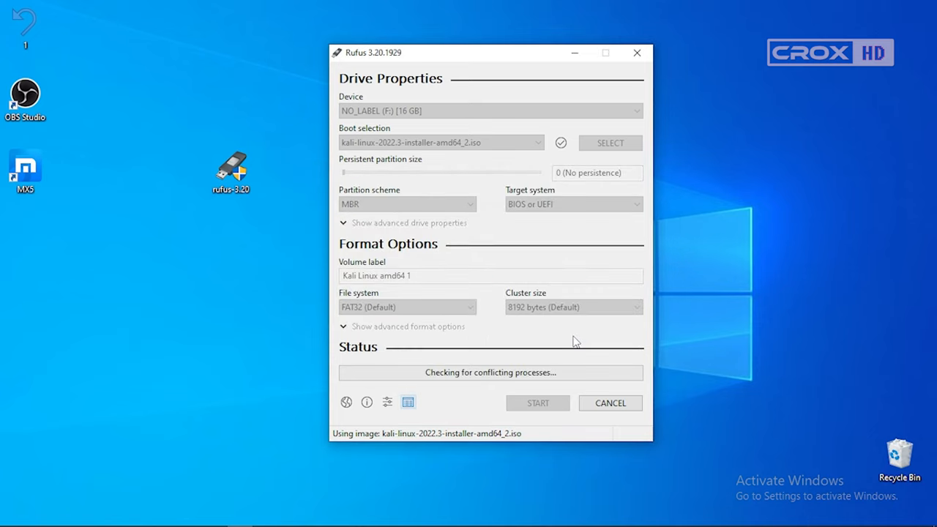
{"action": "left_click", "coordinate": [537, 403]}
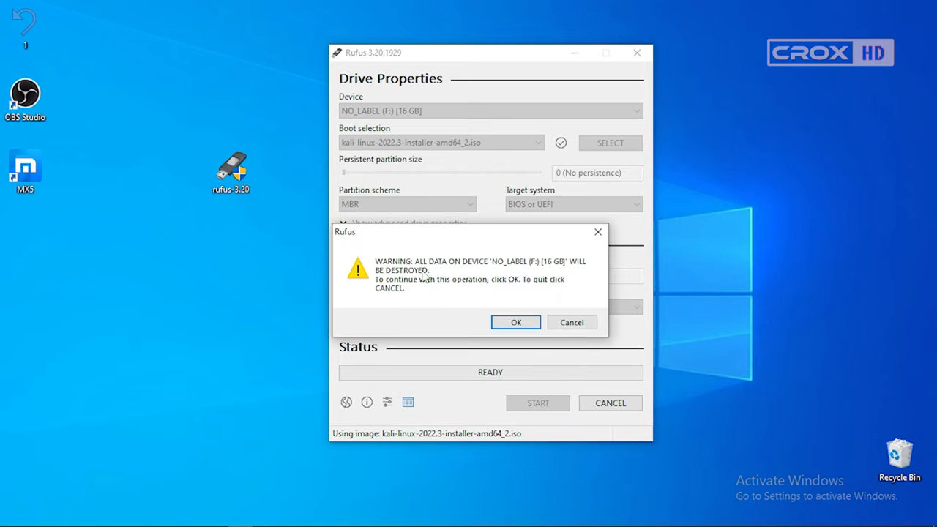
{"action": "mouse_move", "coordinate": [536, 271]}
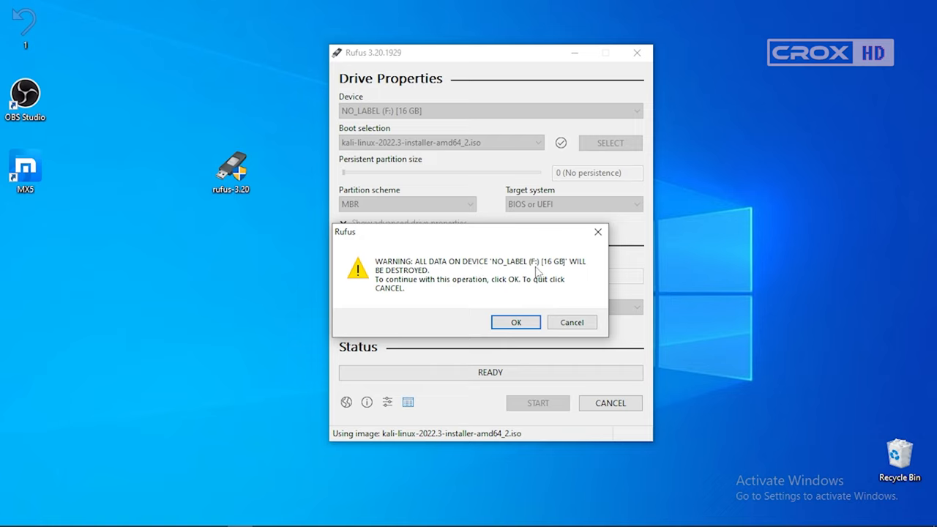
{"action": "mouse_move", "coordinate": [422, 287]}
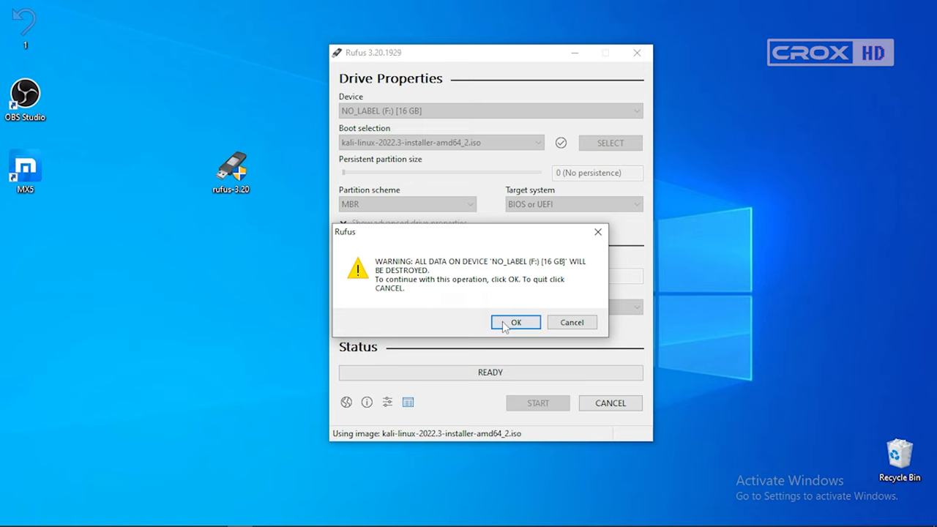
{"action": "left_click", "coordinate": [516, 322]}
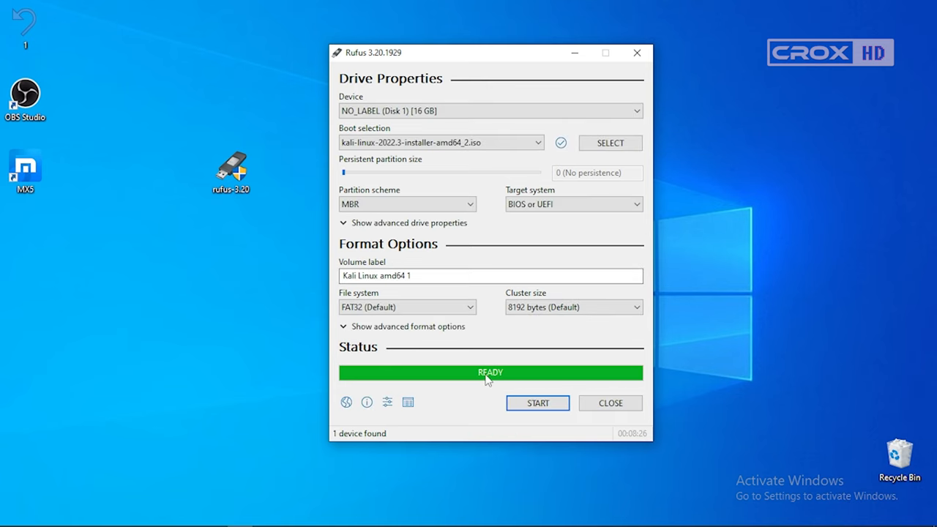
{"action": "mouse_move", "coordinate": [576, 368]}
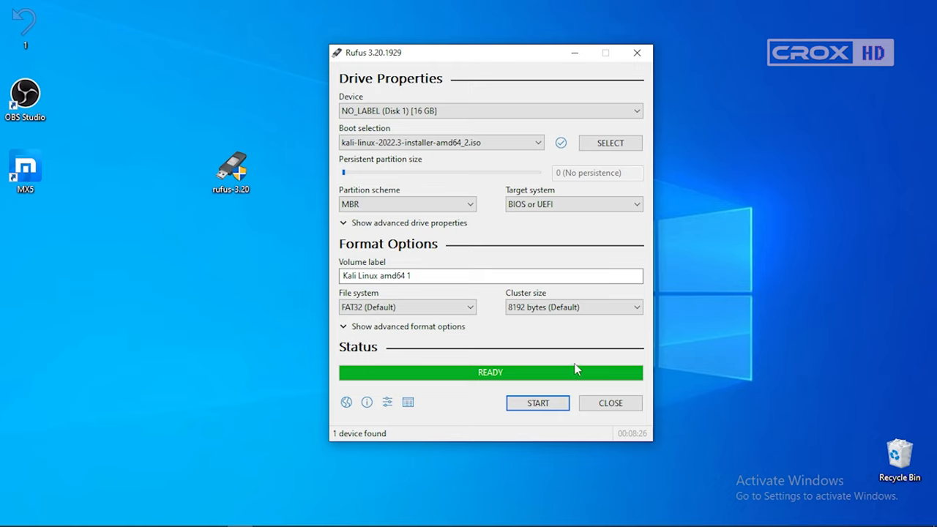
{"action": "left_click", "coordinate": [611, 402]}
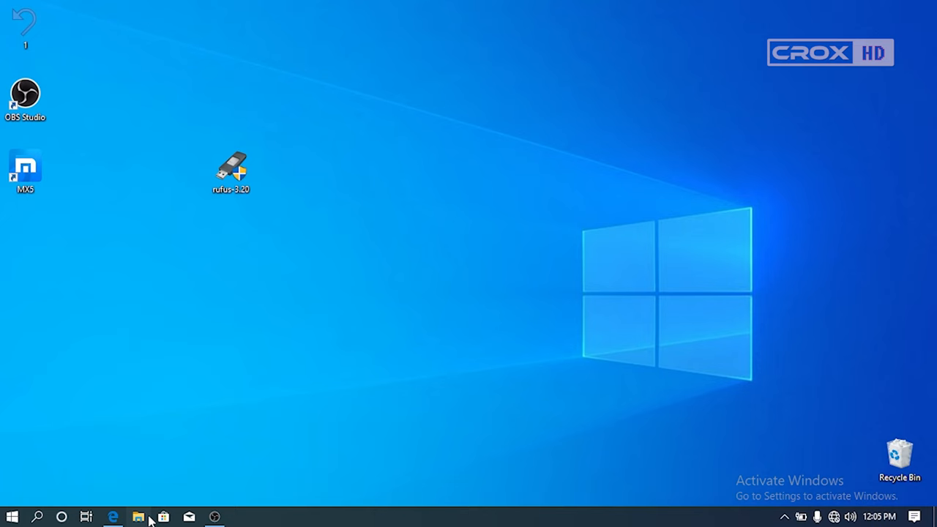
- From File Explorer, choose Manage on This PC to open Computer Management
{"action": "left_click", "coordinate": [142, 515]}
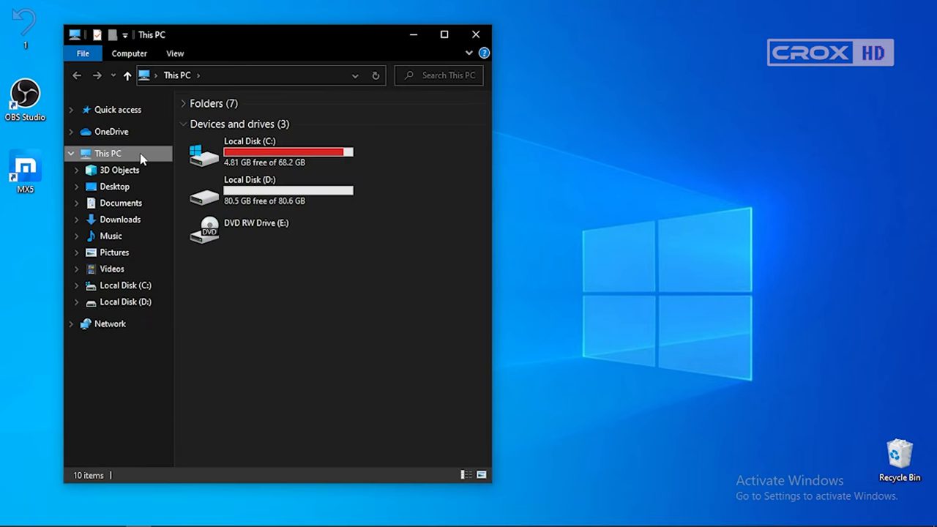
{"action": "right_click", "coordinate": [109, 154]}
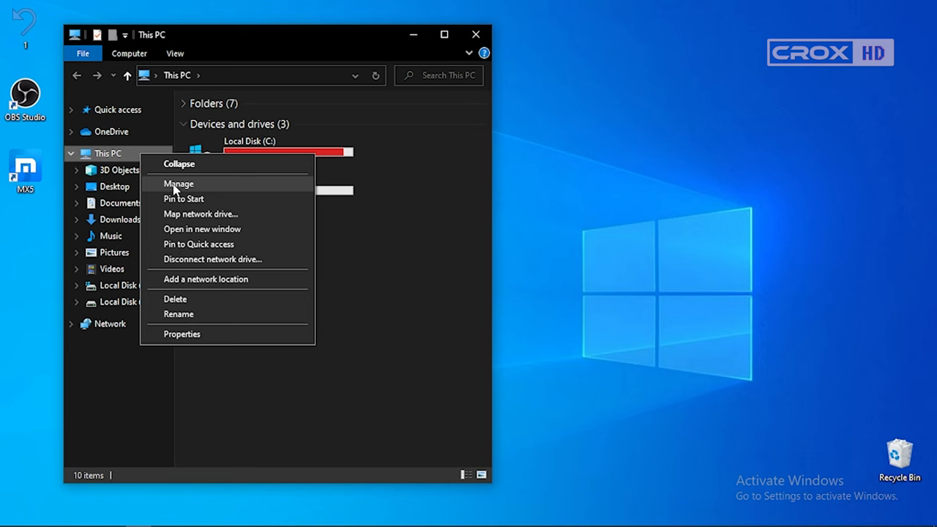
{"action": "left_click", "coordinate": [179, 185]}
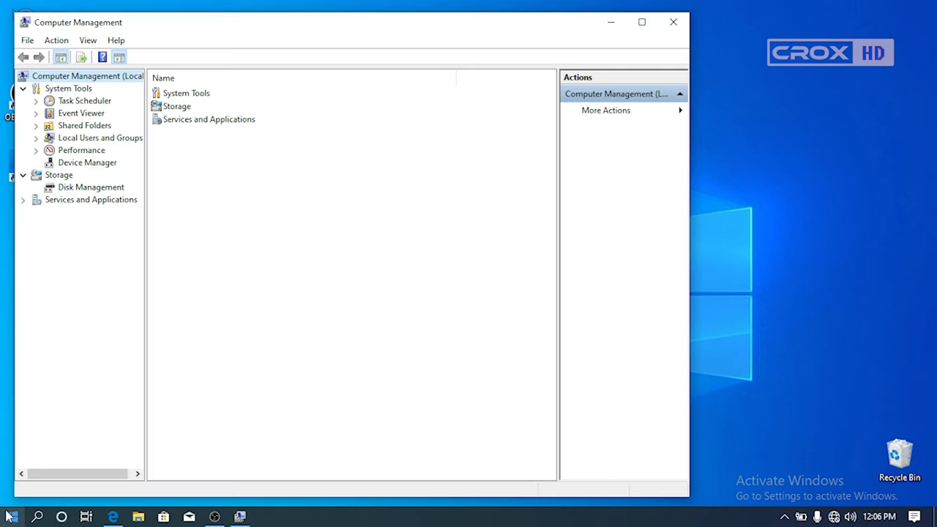
{"action": "right_click", "coordinate": [7, 514]}
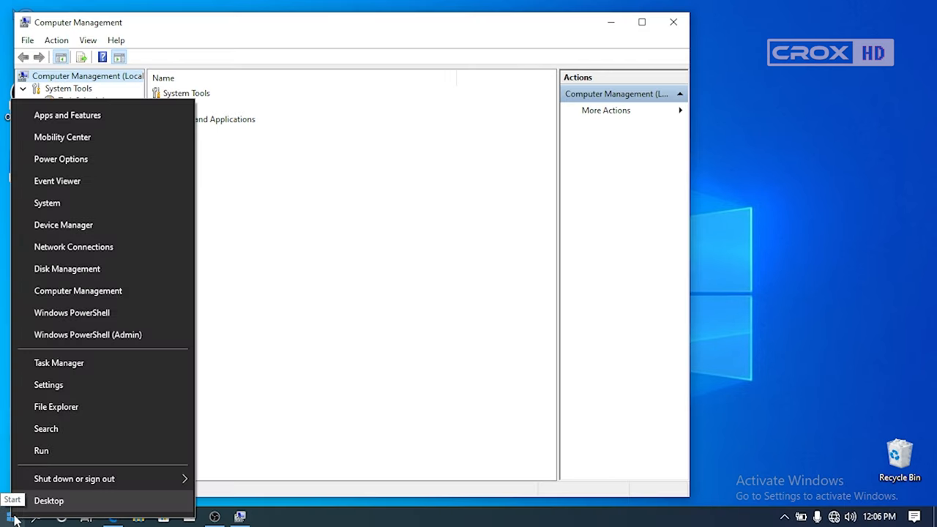
{"action": "mouse_move", "coordinate": [93, 275]}
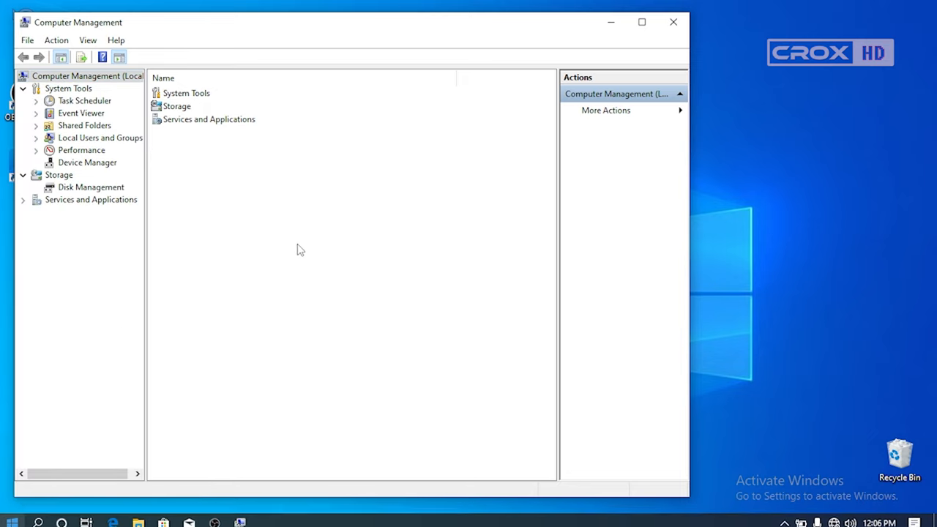
- Open Disk Management under Storage and select drive D: on Disk 0
{"action": "left_click", "coordinate": [91, 188]}
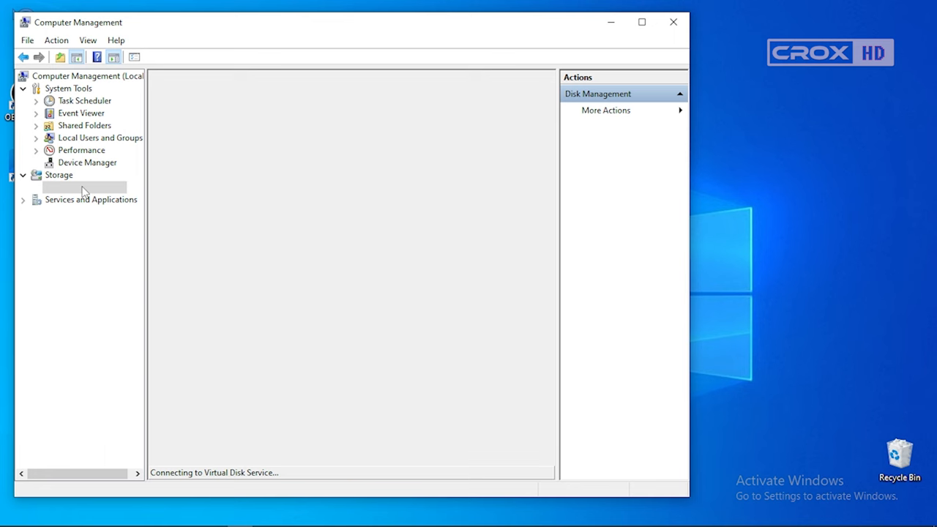
{"action": "left_click", "coordinate": [90, 188]}
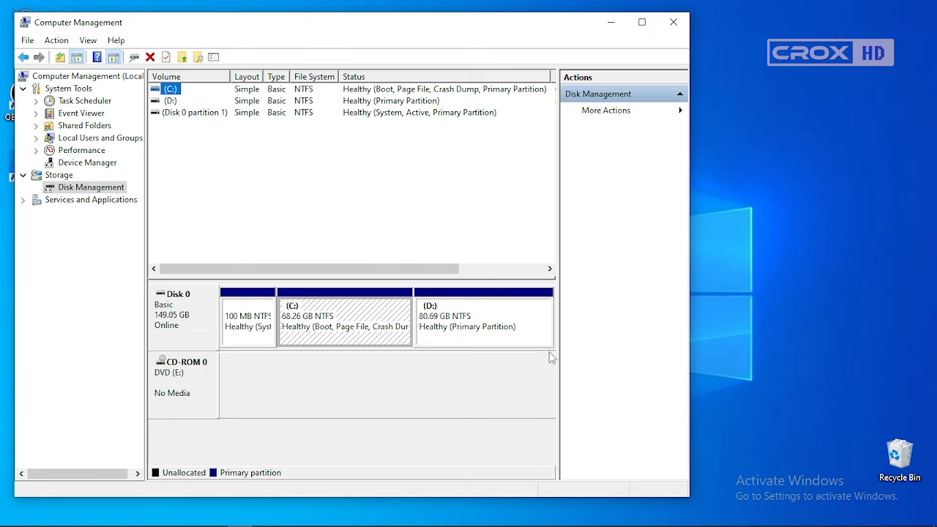
{"action": "left_click", "coordinate": [483, 319]}
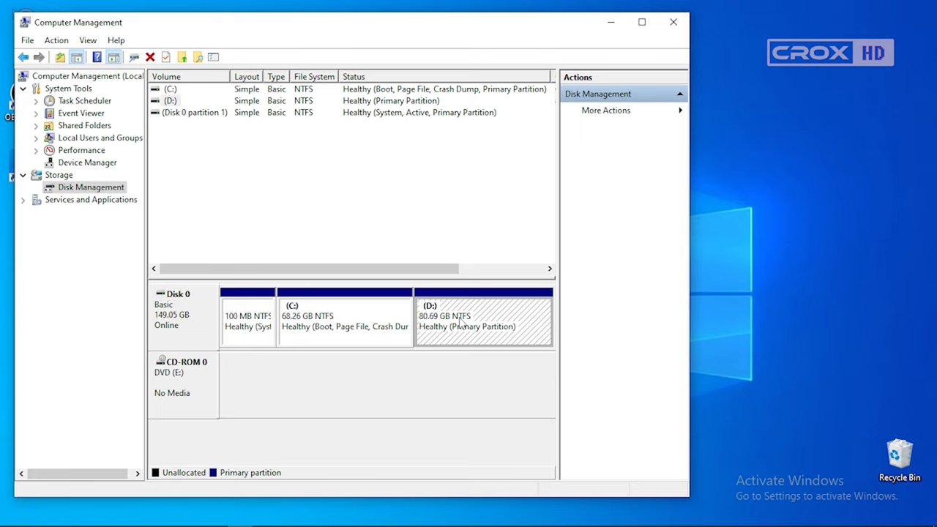
{"action": "mouse_move", "coordinate": [451, 318]}
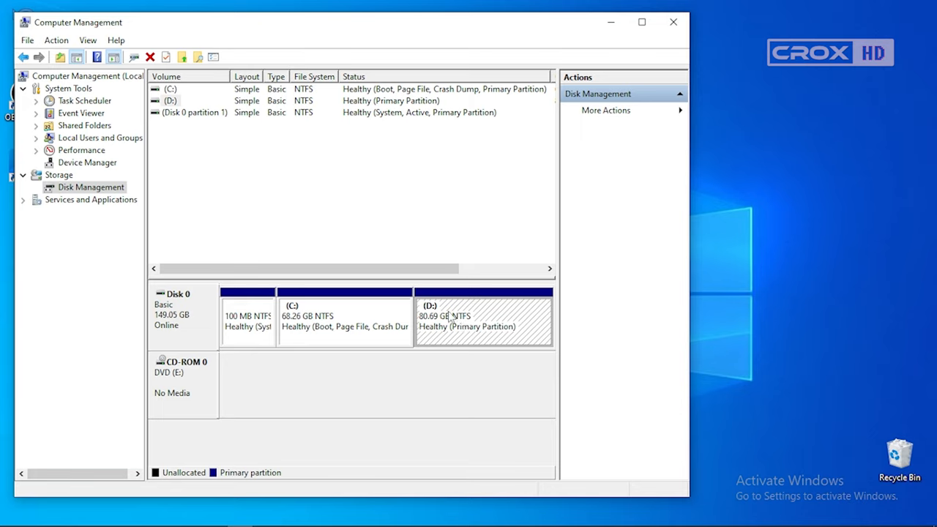
- Start Shrink Volume on drive D: and compute 60×1024 in Calculator
{"action": "right_click", "coordinate": [484, 319]}
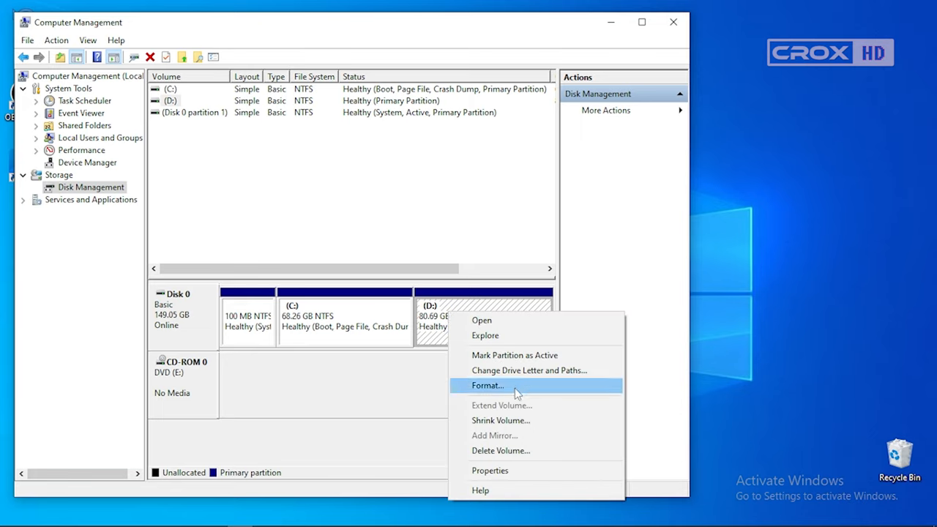
{"action": "left_click", "coordinate": [501, 420]}
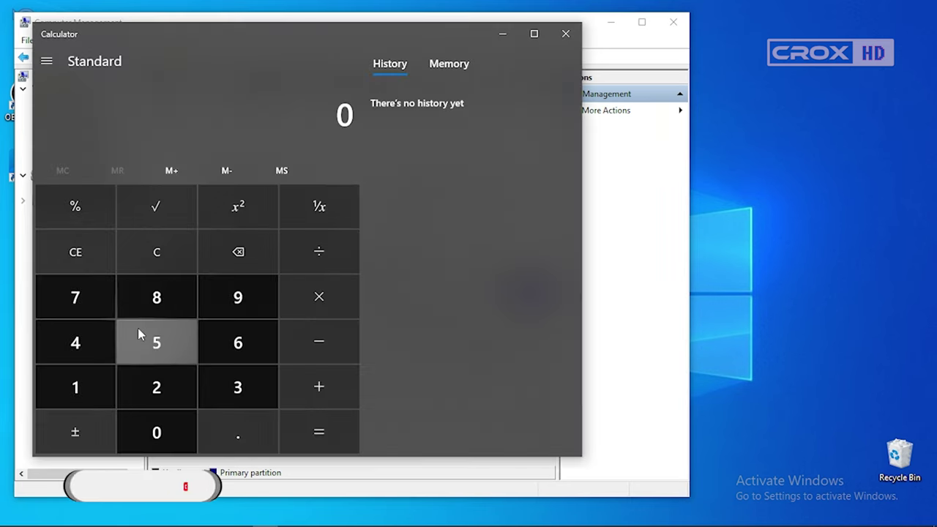
{"action": "left_click", "coordinate": [319, 432]}
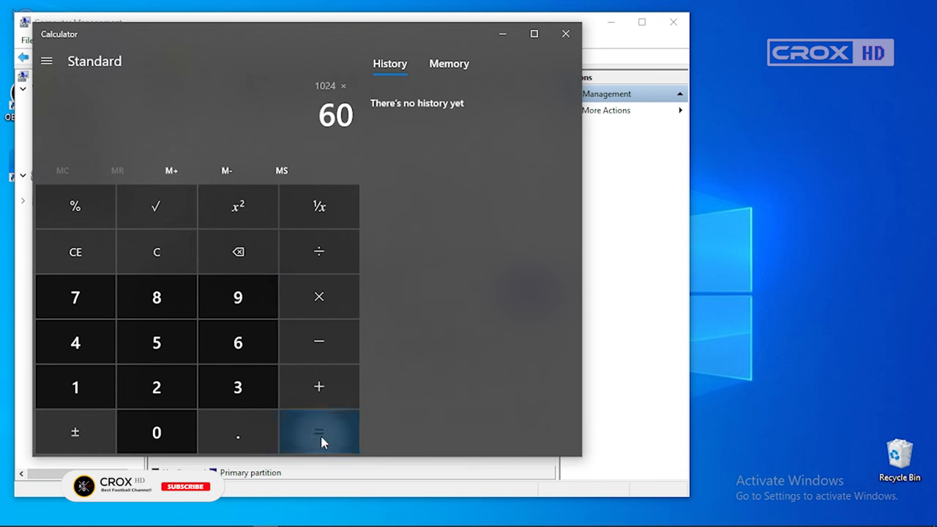
{"action": "left_click", "coordinate": [566, 33]}
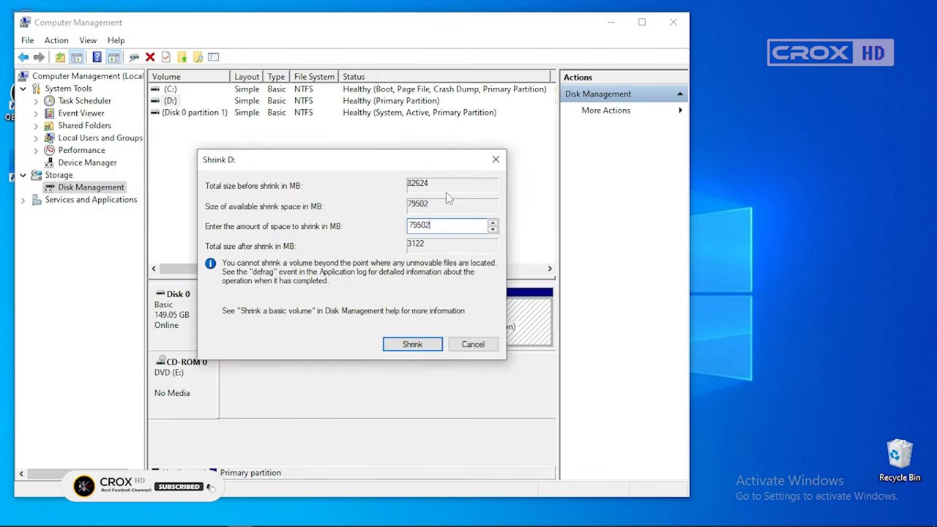
- Enter 61440 MB as the shrink amount and shrink D:, freeing 60 GB
{"action": "triple_click", "coordinate": [446, 225]}
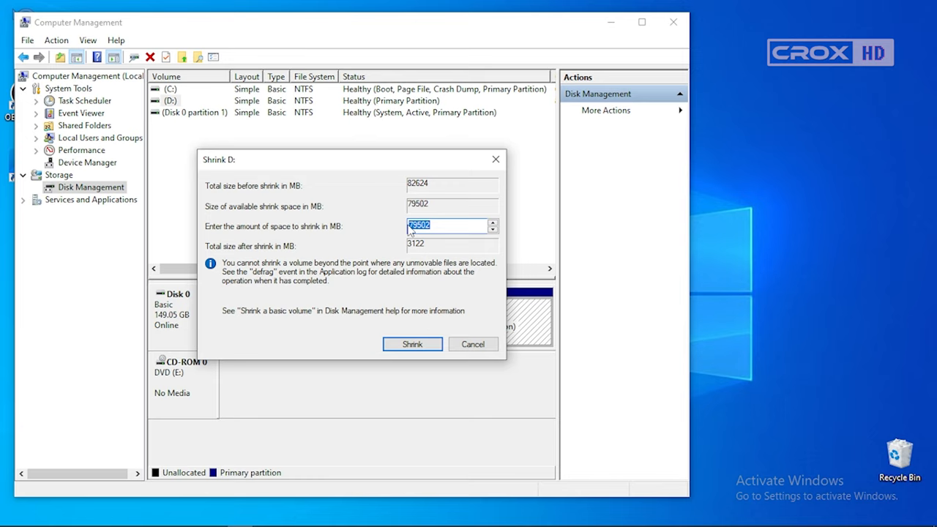
{"action": "type", "text": "61440"}
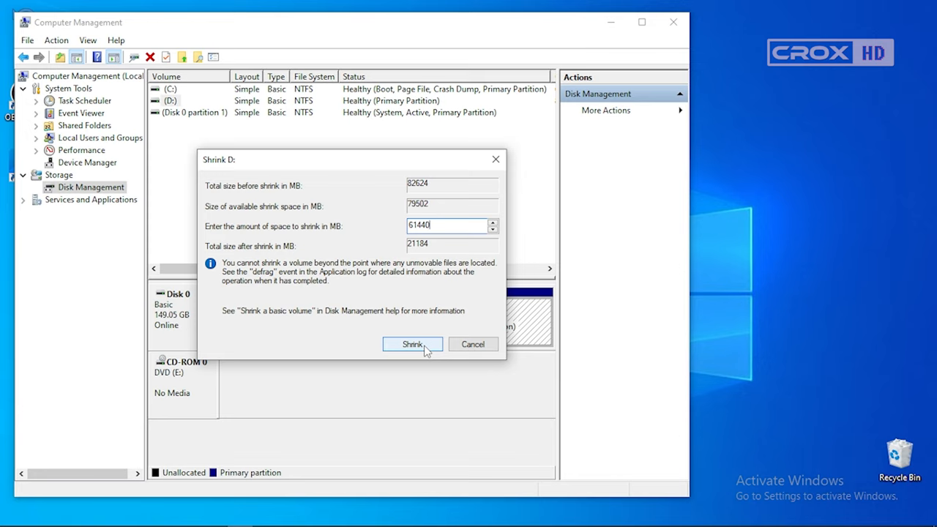
{"action": "left_click", "coordinate": [412, 344]}
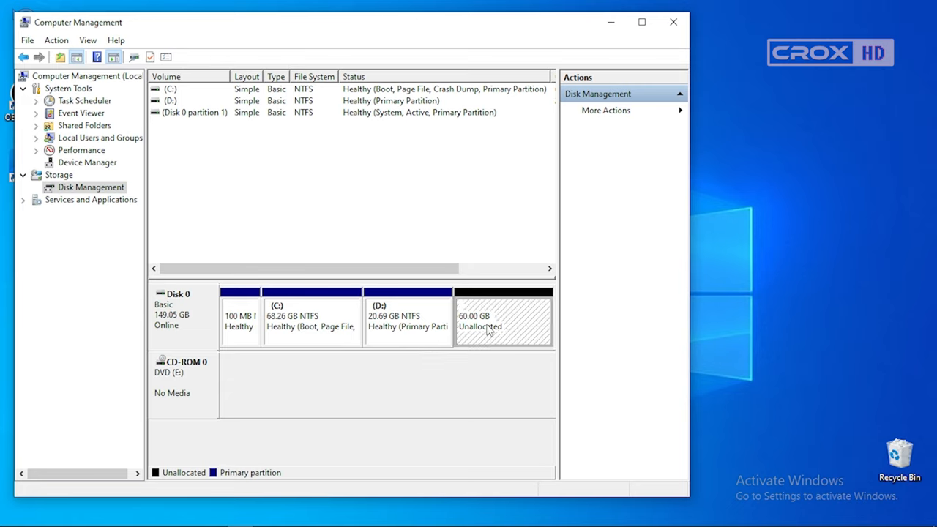
{"action": "mouse_move", "coordinate": [498, 330]}
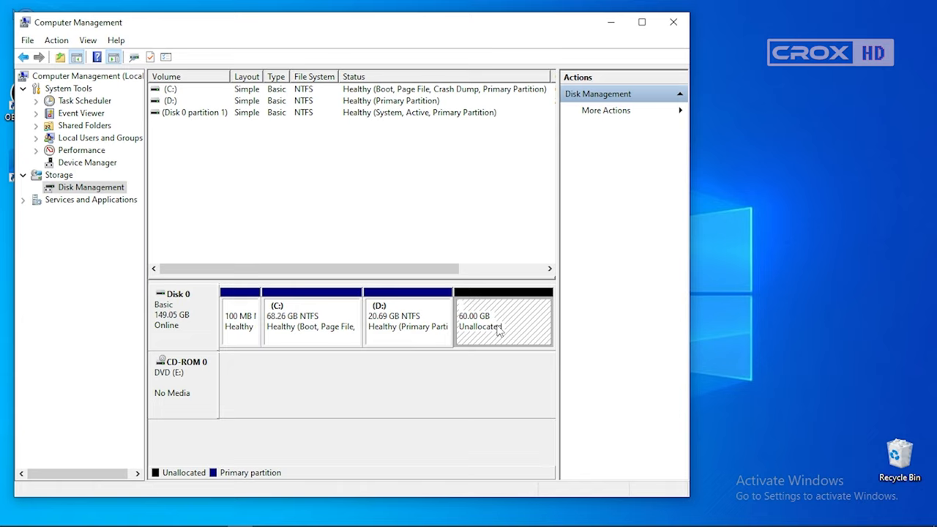
{"action": "mouse_move", "coordinate": [495, 388]}
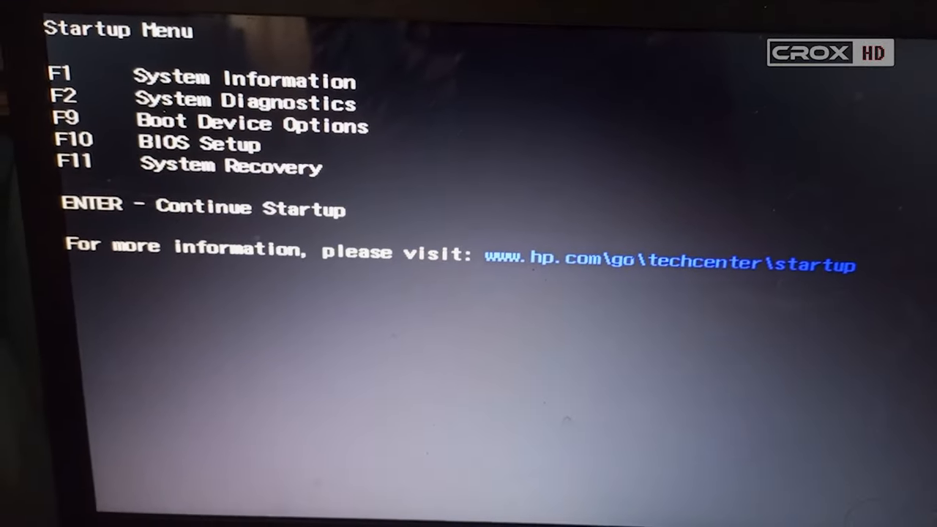
- Boot from the USB Kali installer via F9 Boot Device Options and reach network interface selection
{"action": "key", "text": "F9"}
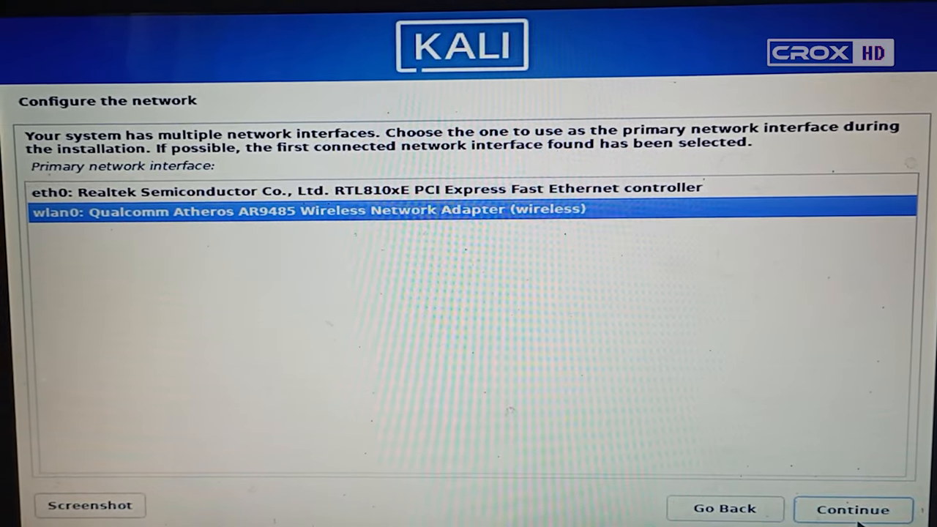
- Use wlan0 to join the 'Dot Net :)' Wi-Fi with WPA/WPA2 PSK and its passphrase
{"action": "left_click", "coordinate": [852, 509]}
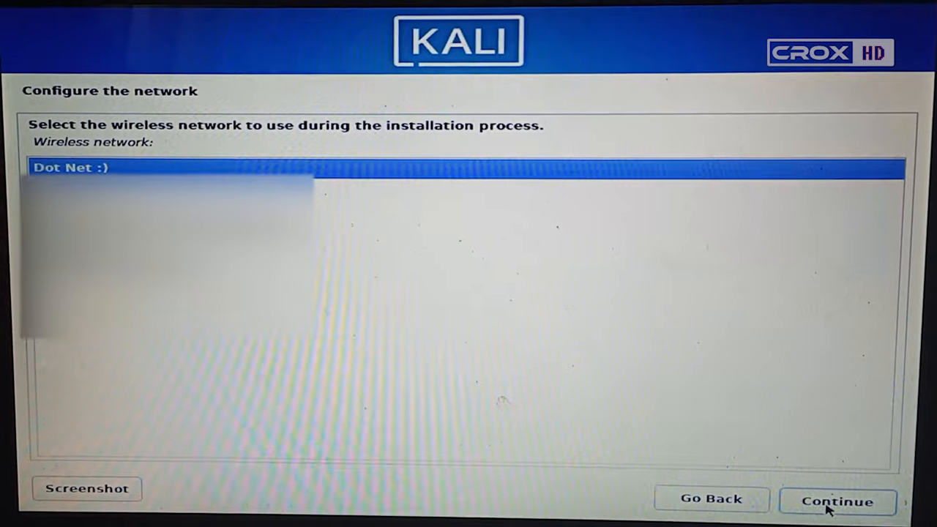
{"action": "left_click", "coordinate": [837, 501]}
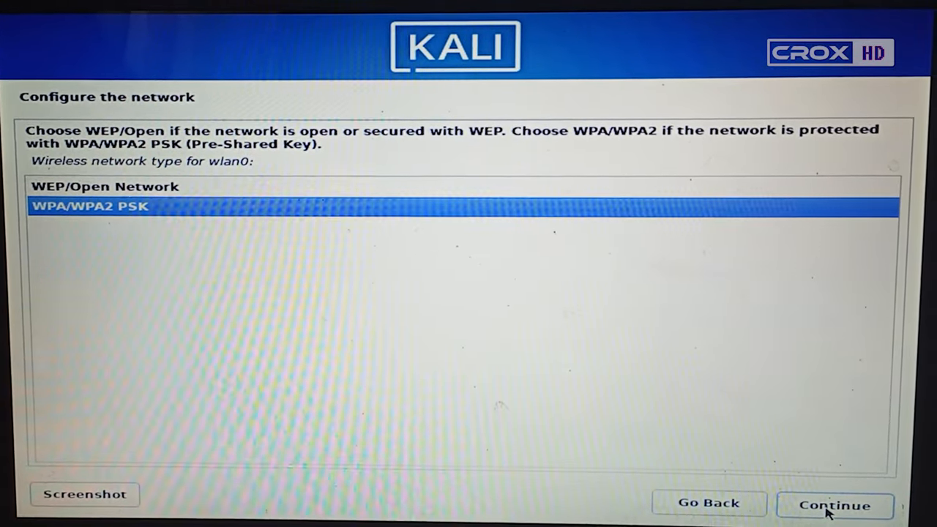
{"action": "left_click", "coordinate": [833, 504]}
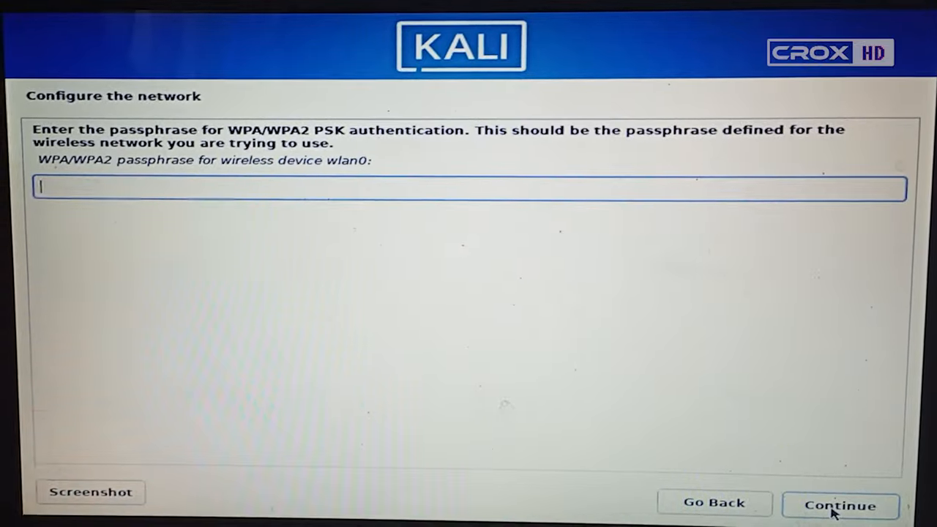
{"action": "left_click", "coordinate": [840, 504]}
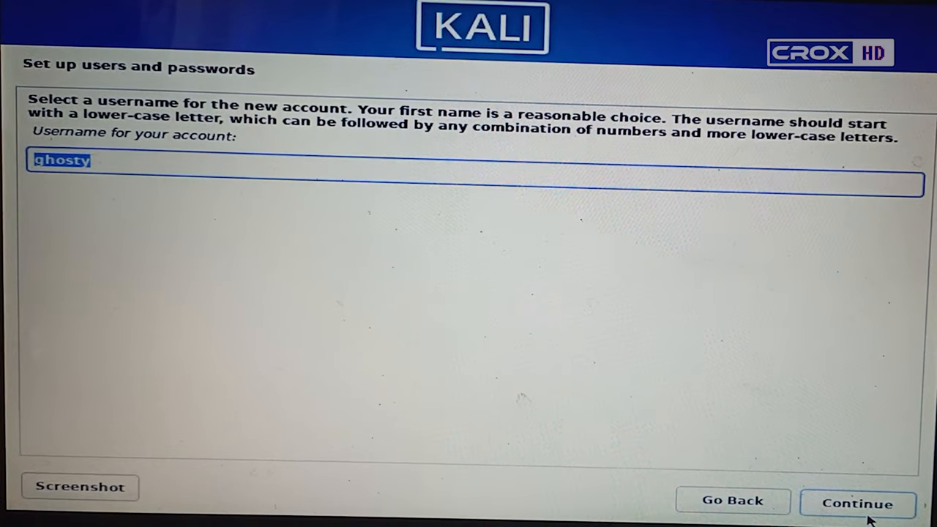
- Confirm username ghosty and the twice-entered account password, reaching Partition disks
{"action": "left_click", "coordinate": [858, 504]}
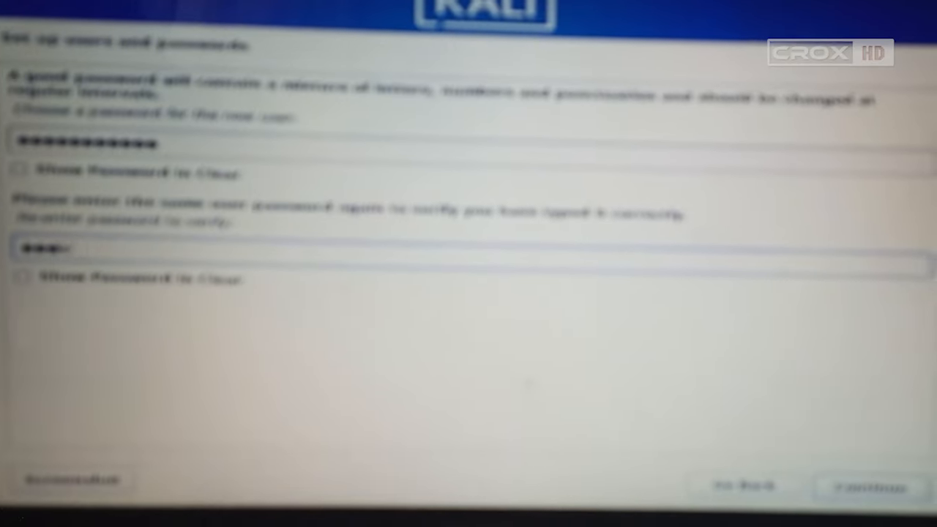
{"action": "left_click", "coordinate": [871, 485]}
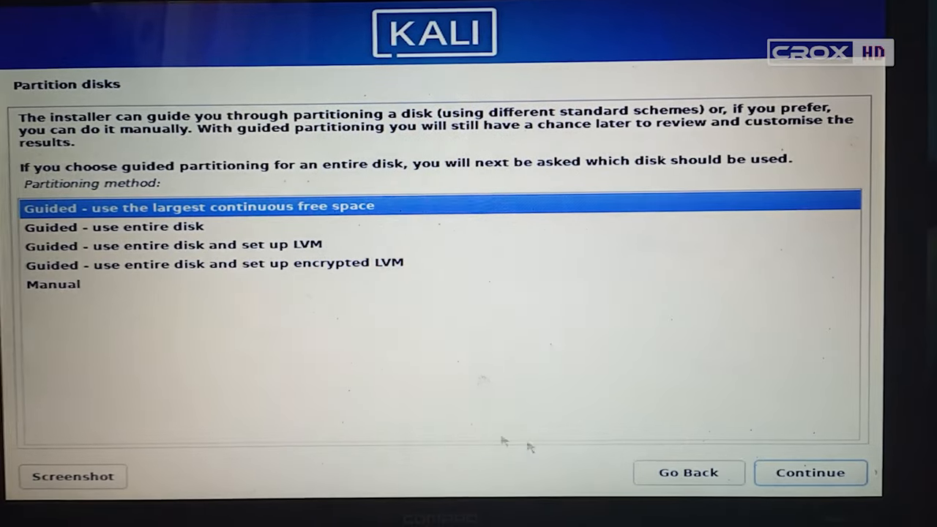
- Manually auto-partition the 64.4 GB free space into 63.4 GB ext4 root and 1 GB swap
{"action": "left_click", "coordinate": [52, 281]}
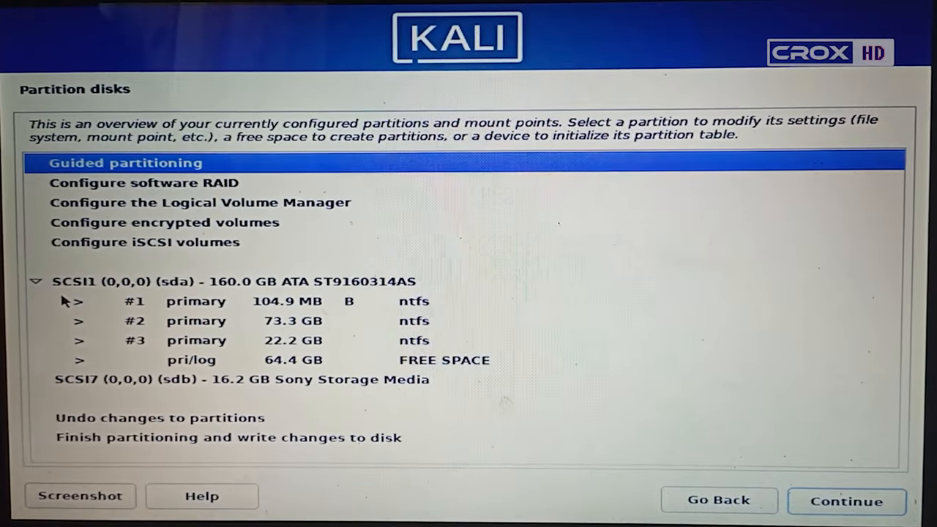
{"action": "key", "text": "Down"}
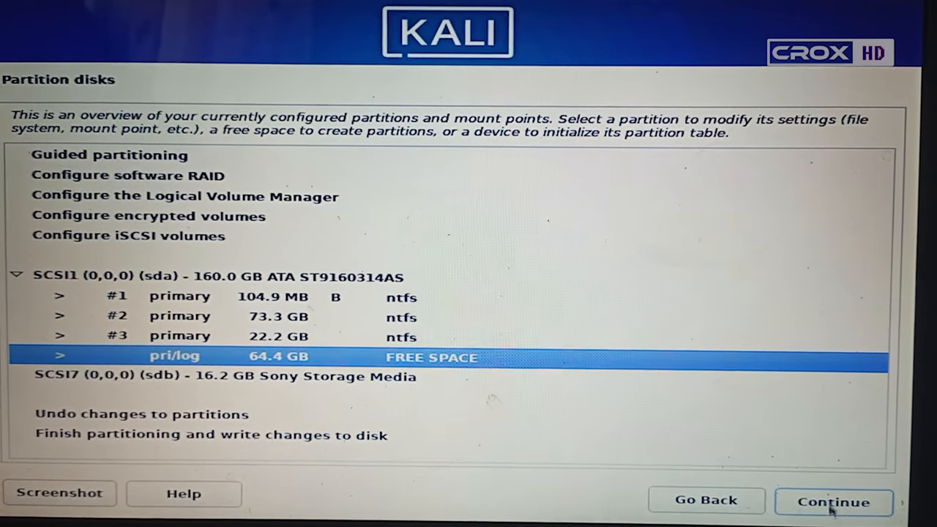
{"action": "left_click", "coordinate": [834, 504]}
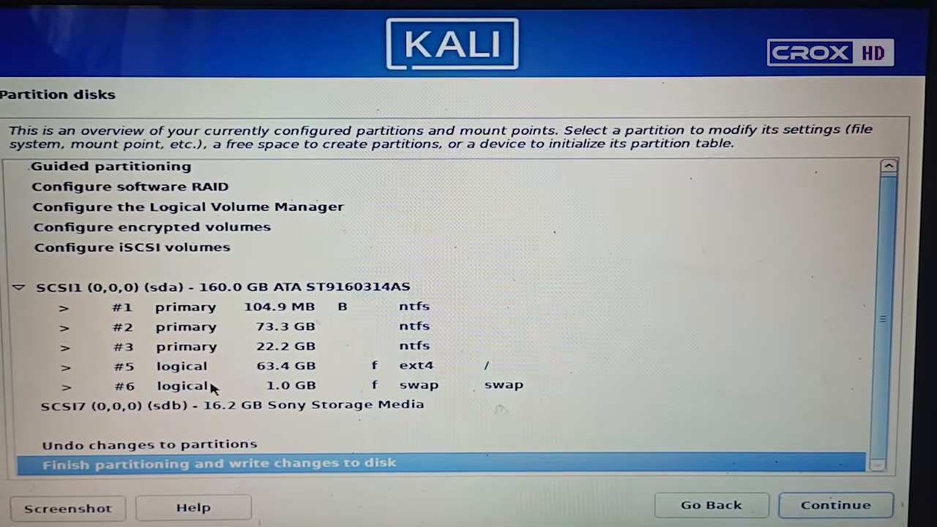
- Finish partitioning, write changes to disk with Yes, and install up to the GRUB question
{"action": "left_click", "coordinate": [841, 504]}
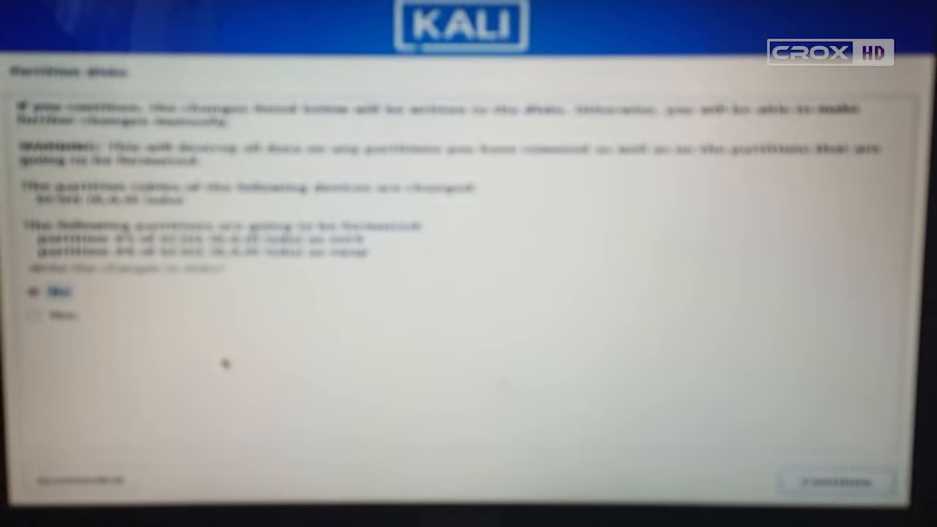
{"action": "left_click", "coordinate": [21, 310]}
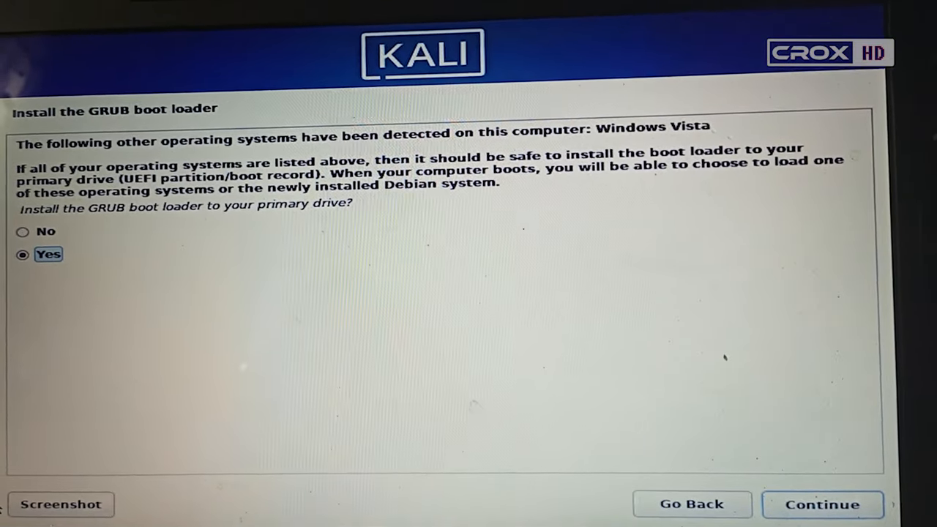
- Install GRUB on the primary drive, finish installation, and reboot into the Kali desktop
{"action": "left_click", "coordinate": [829, 503]}
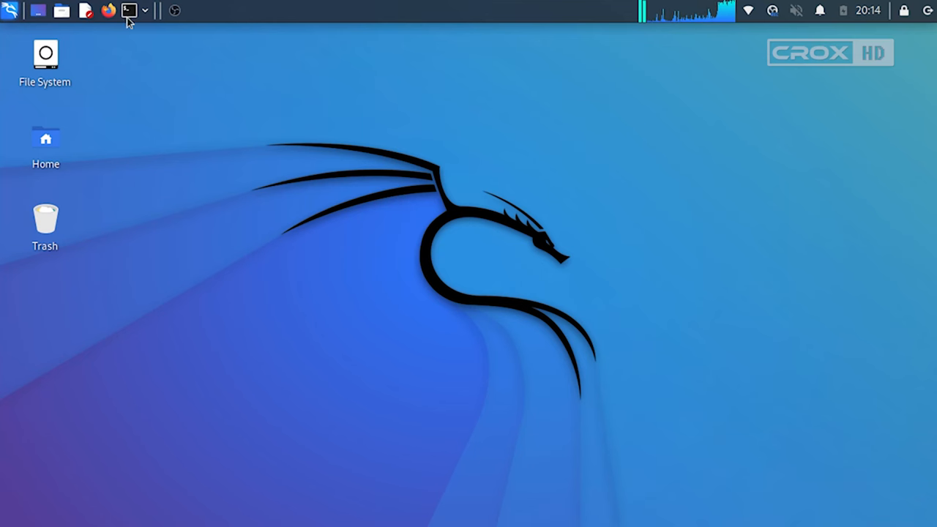
{"action": "mouse_move", "coordinate": [590, 100]}
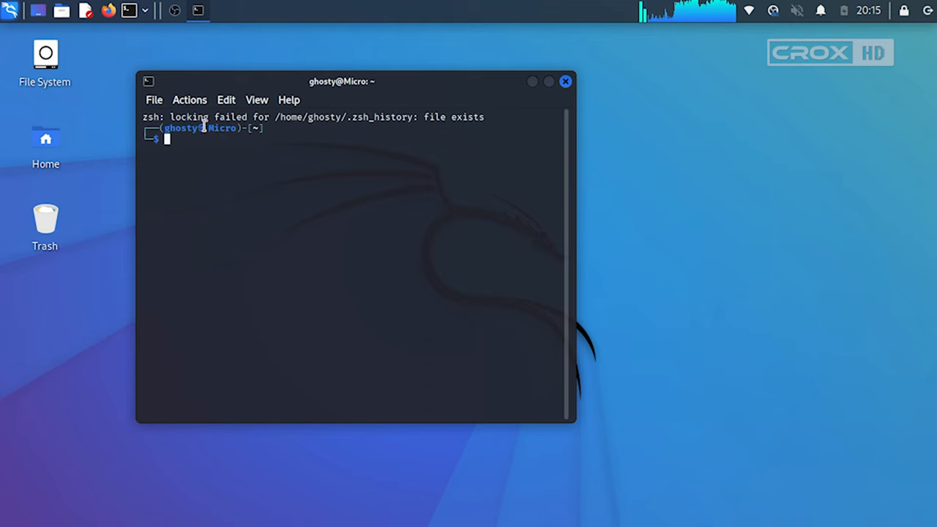
{"action": "mouse_move", "coordinate": [393, 68]}
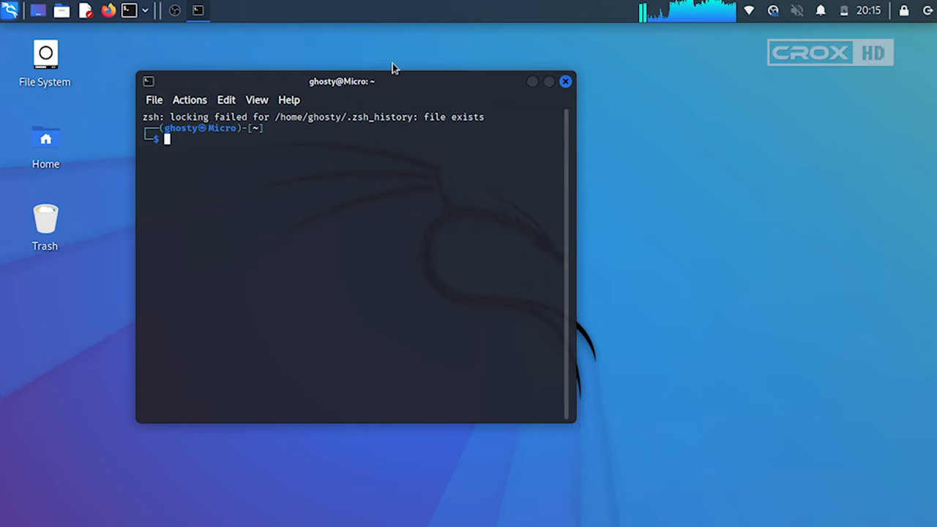
{"action": "left_click", "coordinate": [565, 81]}
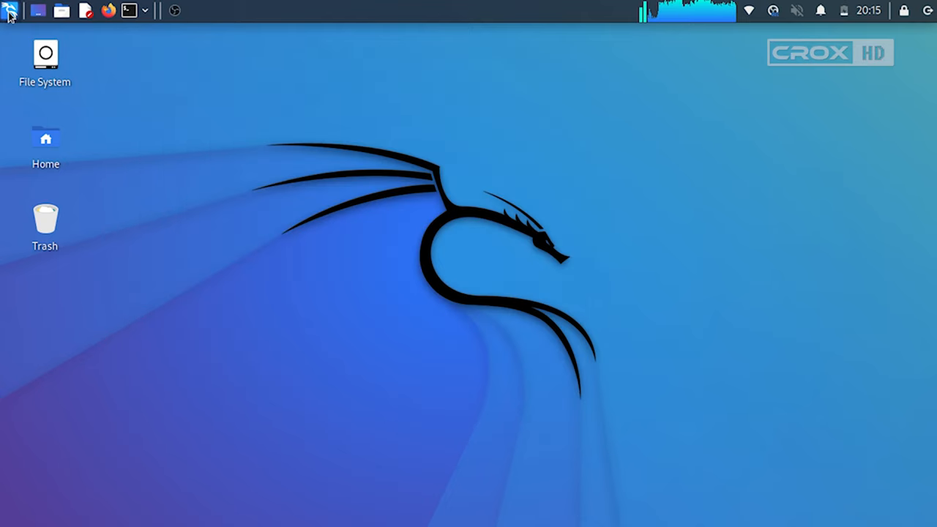
{"action": "left_click", "coordinate": [9, 11]}
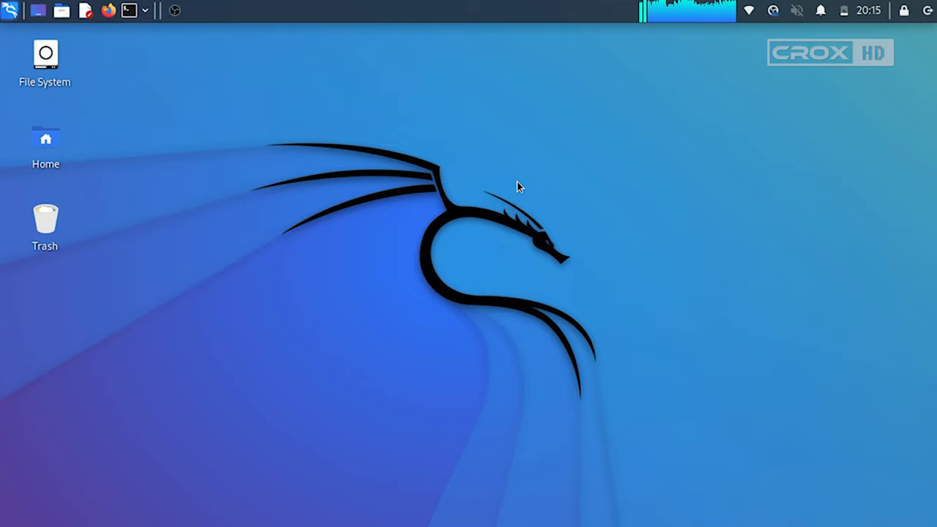
{"action": "mouse_move", "coordinate": [468, 131]}
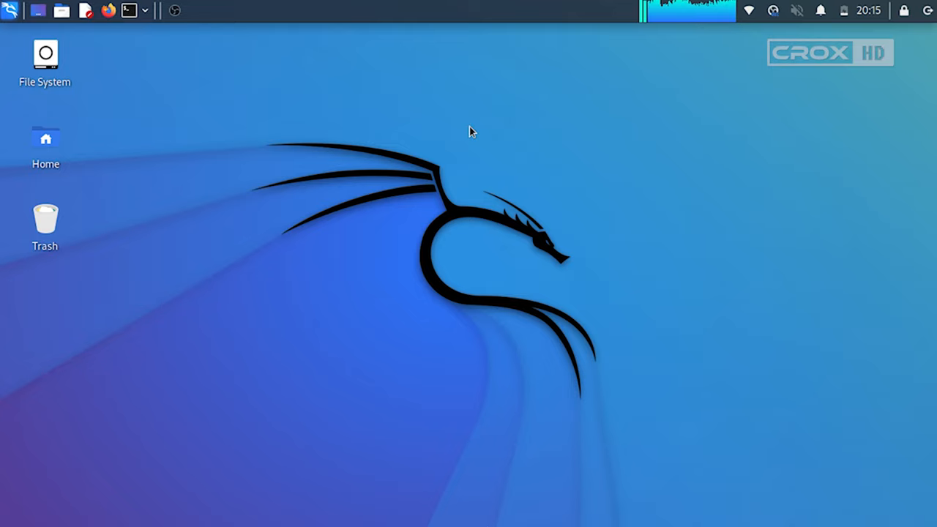